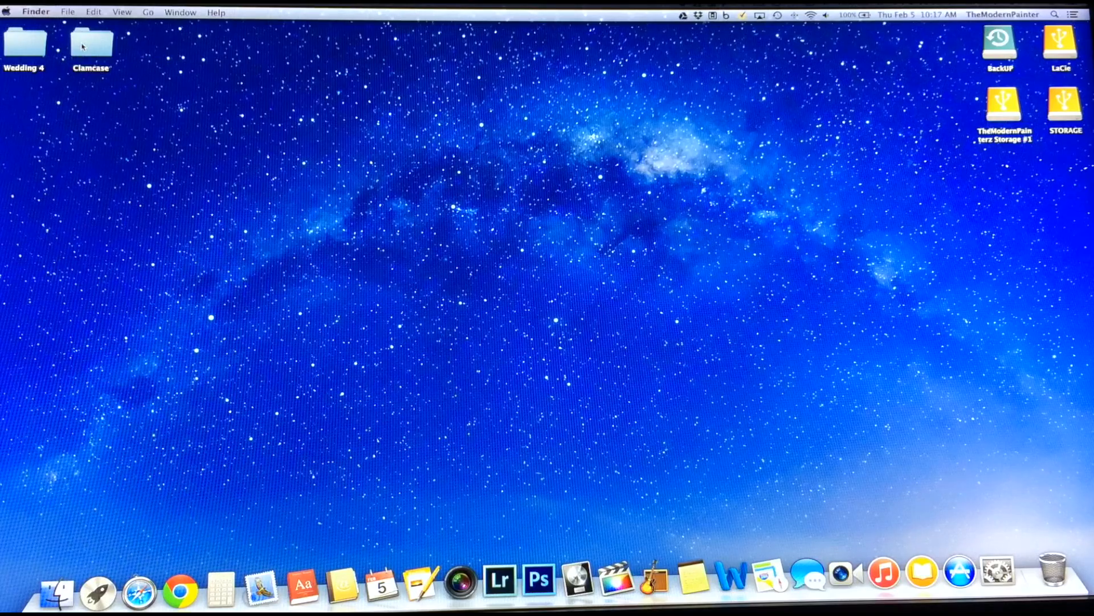
pyautogui.moveTo(643, 243)
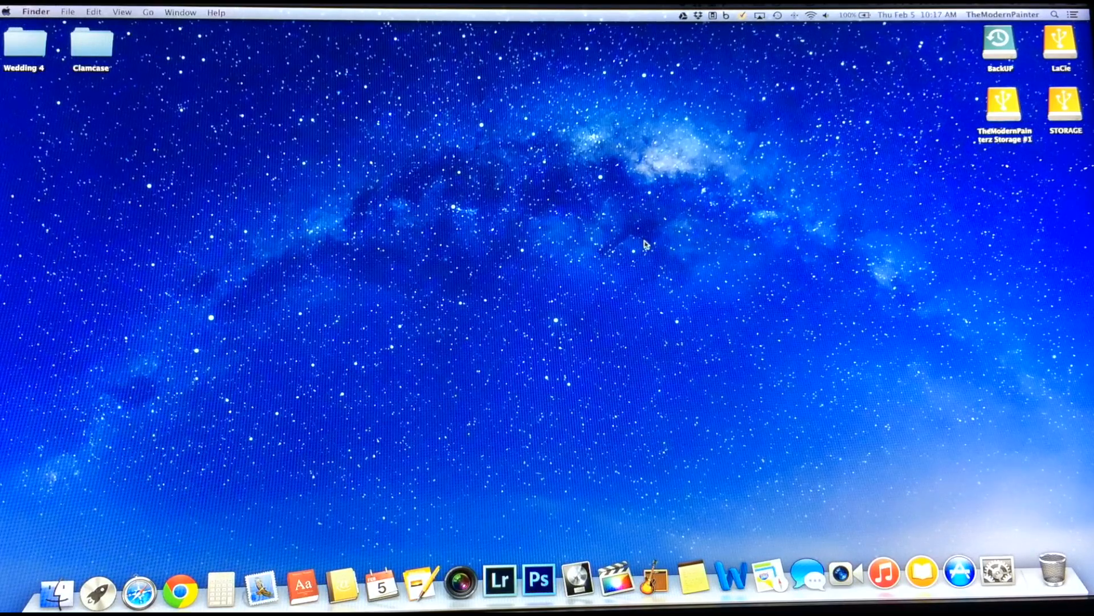
pyautogui.moveTo(229, 196)
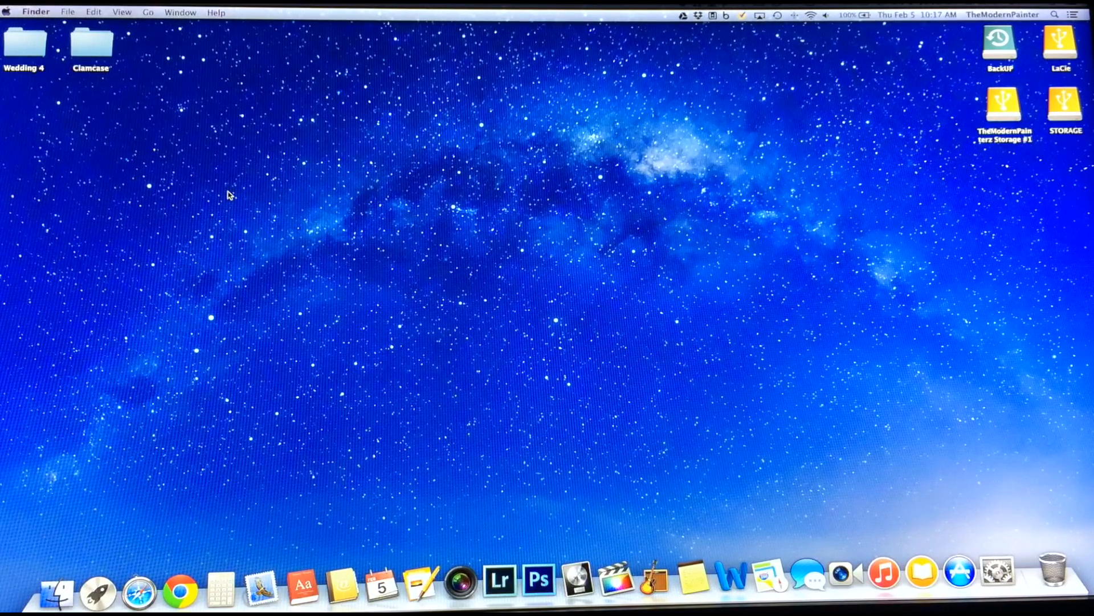
pyautogui.moveTo(244, 207)
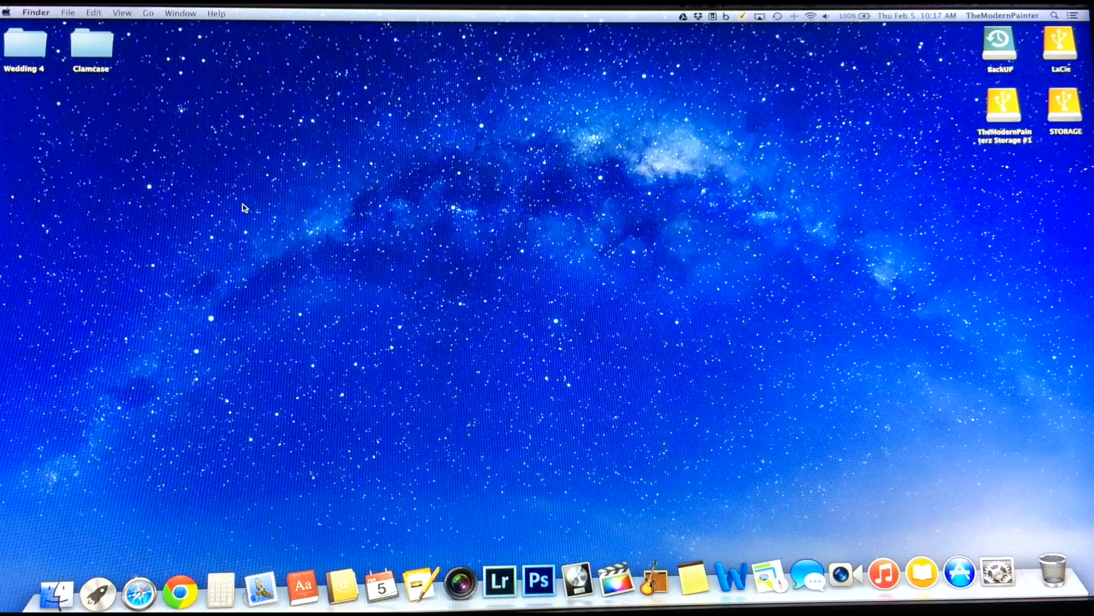
pyautogui.moveTo(519, 208)
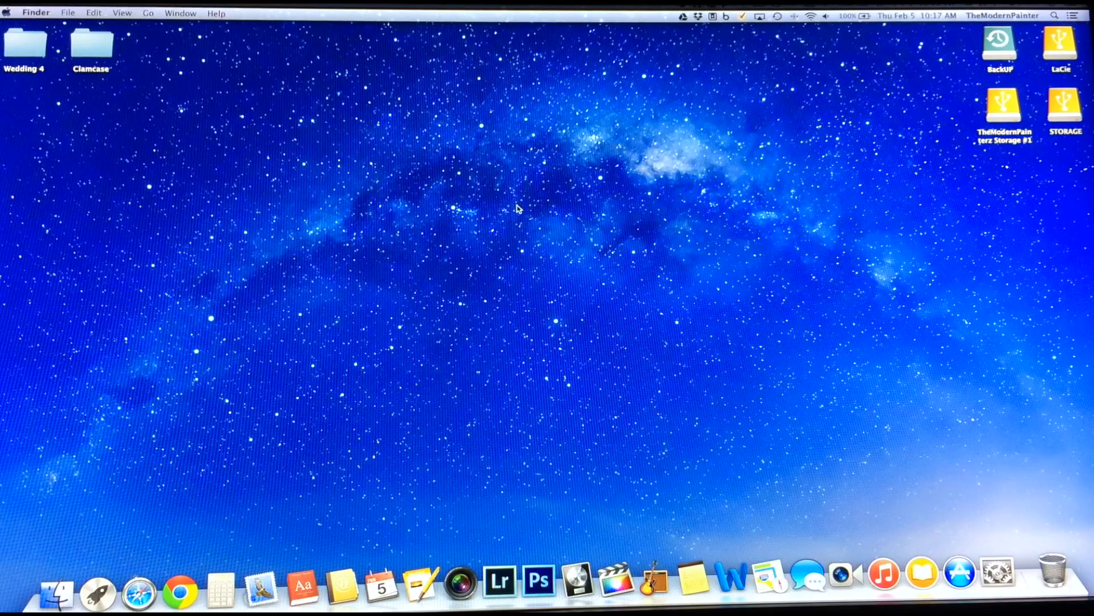
pyautogui.moveTo(673, 283)
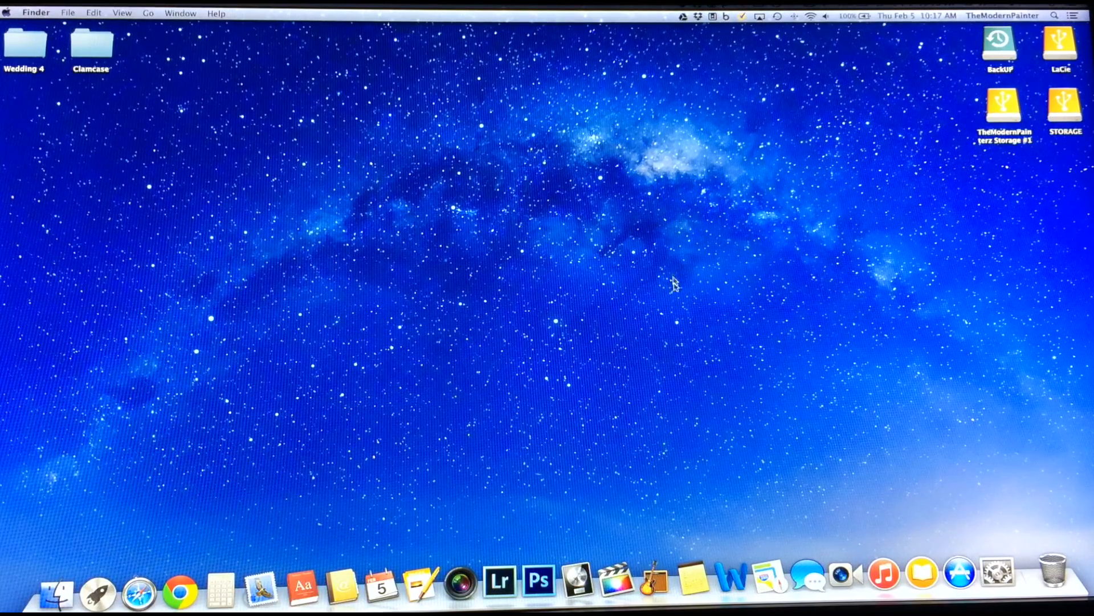
pyautogui.moveTo(680, 472)
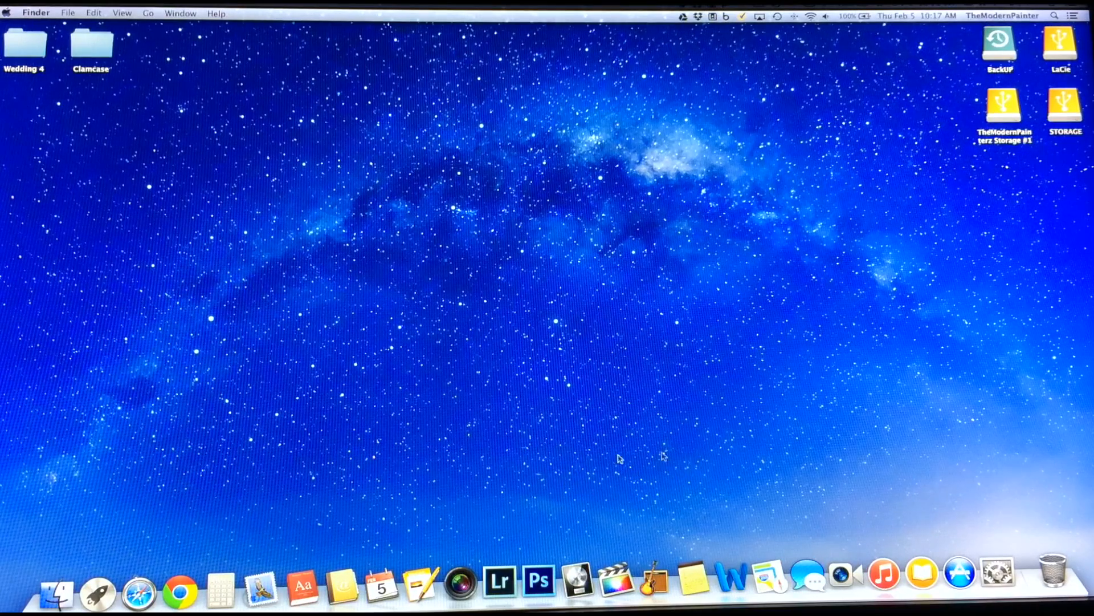
pyautogui.moveTo(959, 572)
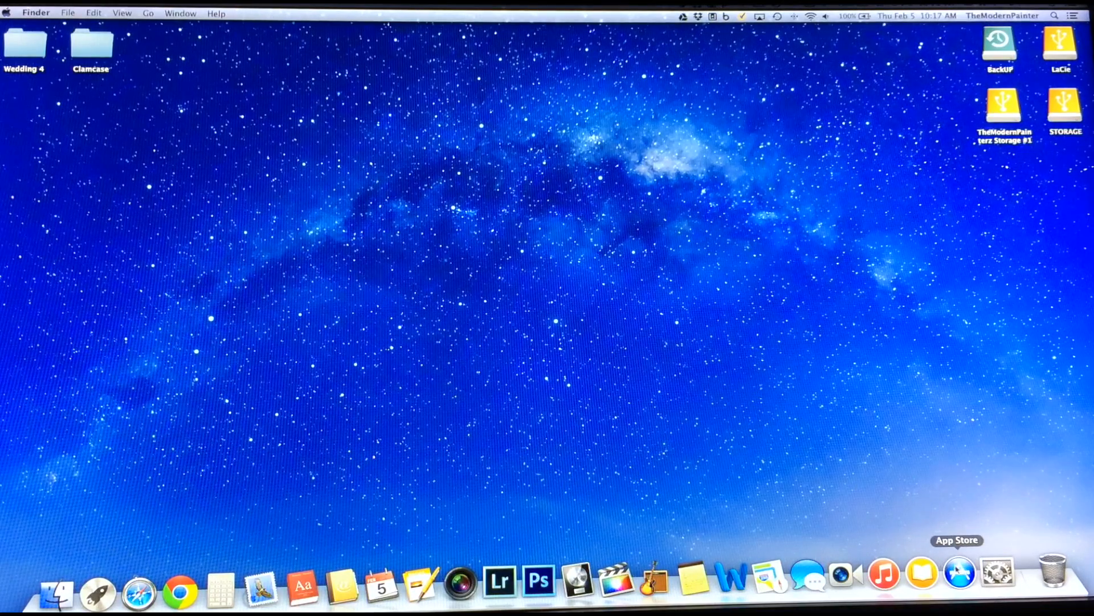
# Launch the App Store from the Dock and show the Updates list featuring OS X Yosemite
pyautogui.click(958, 574)
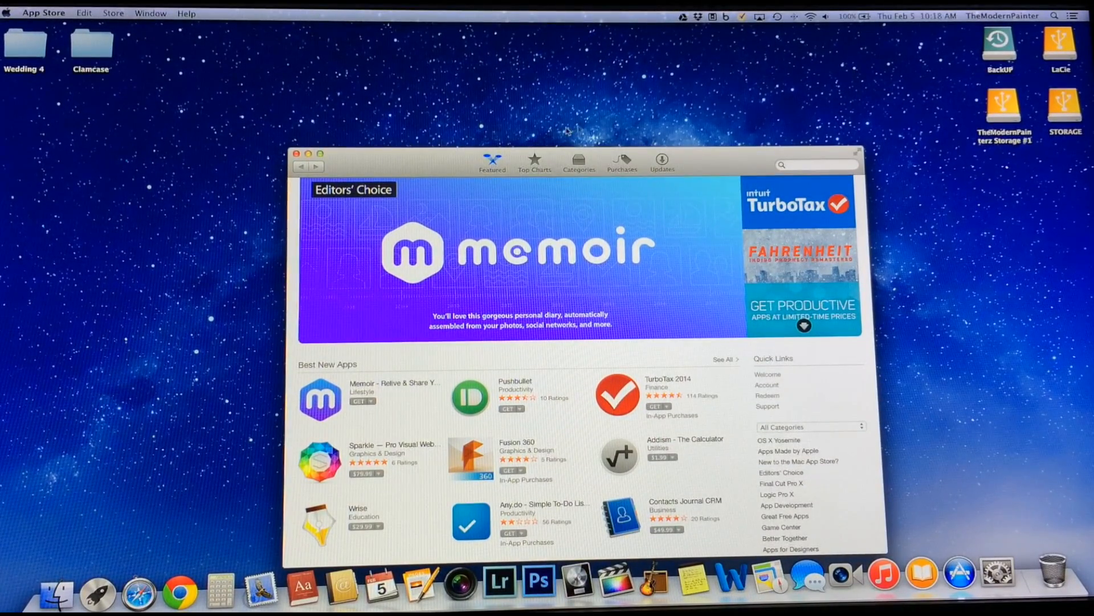
pyautogui.click(660, 161)
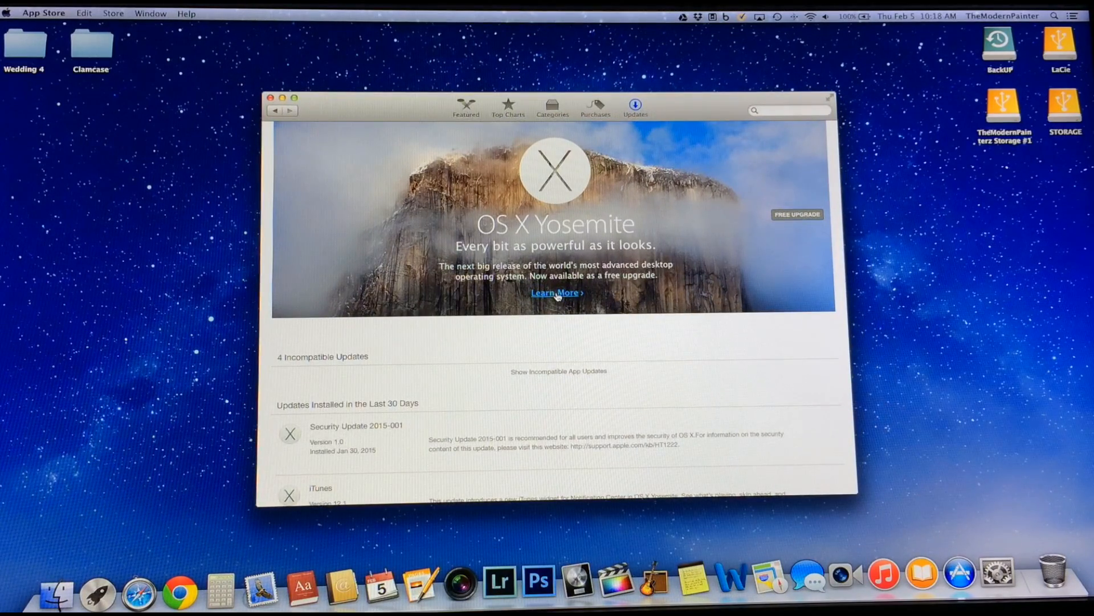
# Open the OS X Yosemite product page and scroll through its description
pyautogui.click(556, 293)
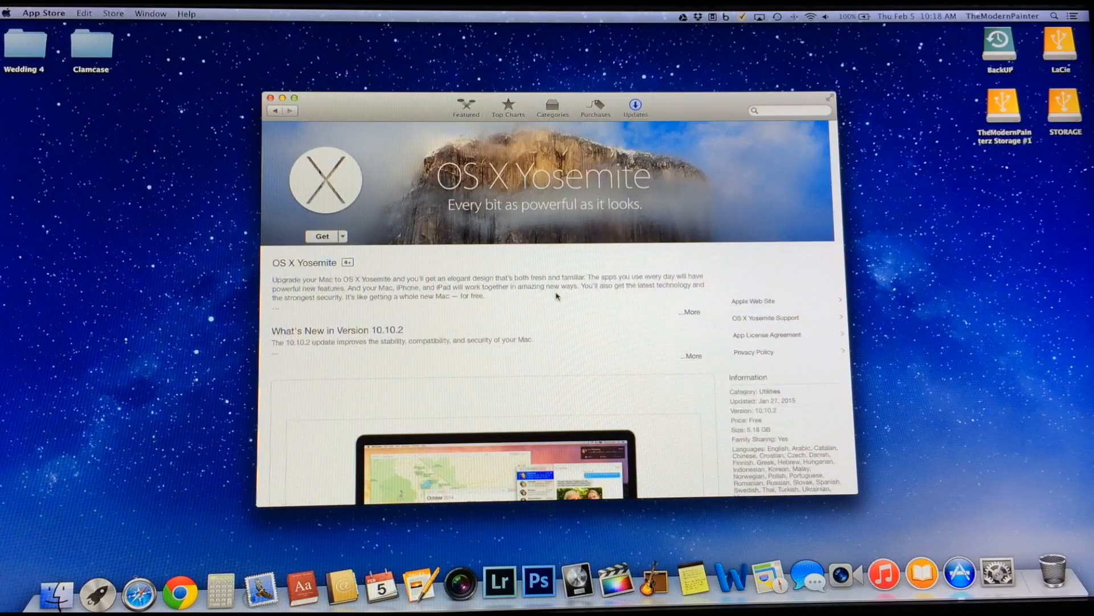
pyautogui.scroll(-3)
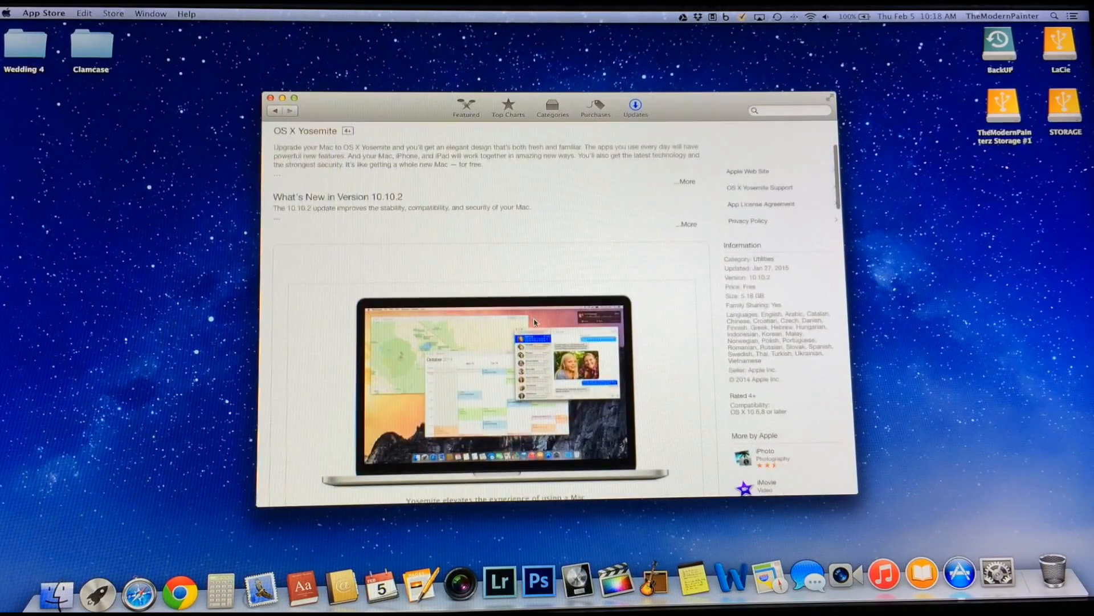
pyautogui.scroll(-3)
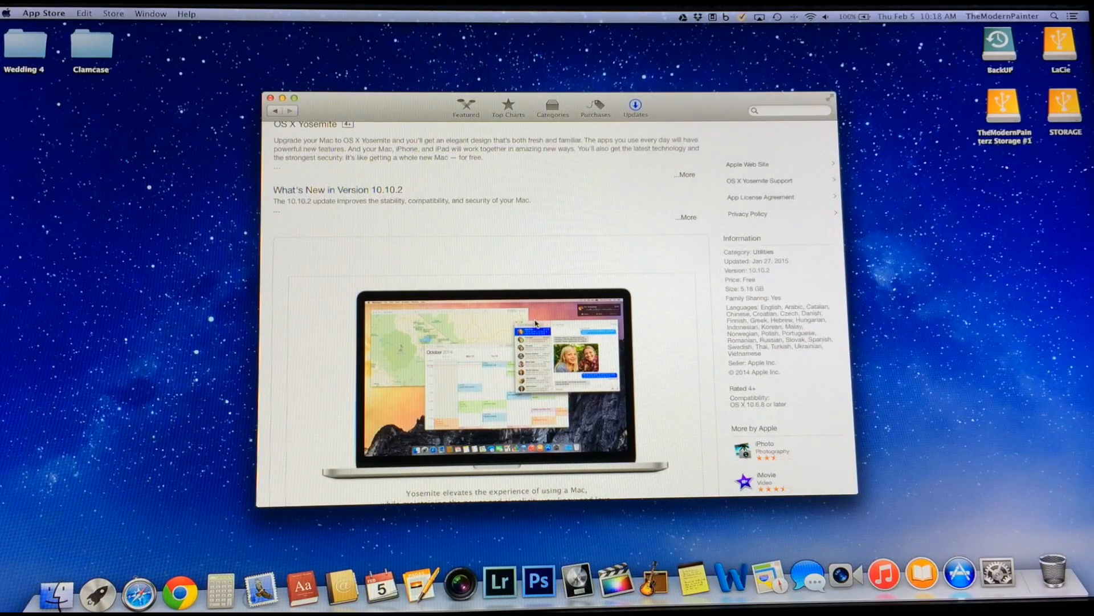
pyautogui.scroll(-3)
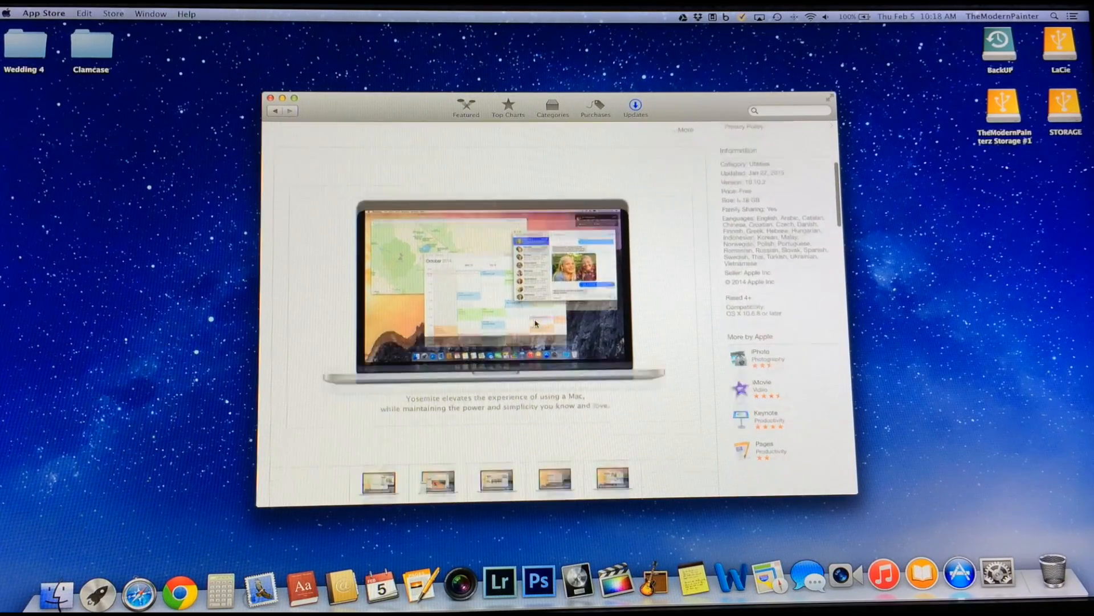
pyautogui.scroll(-3)
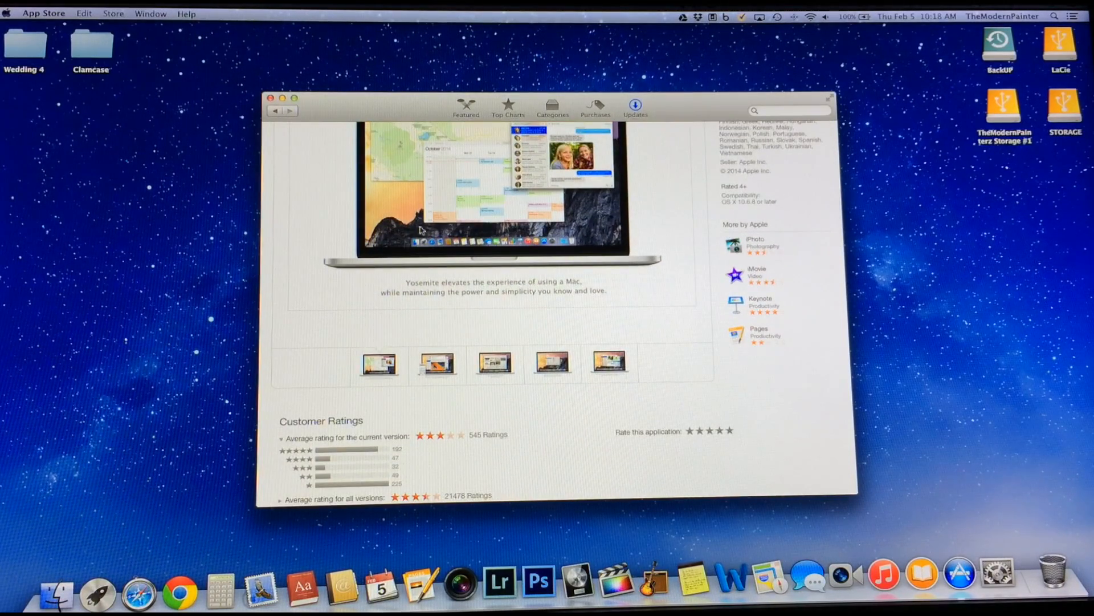
pyautogui.moveTo(298, 582)
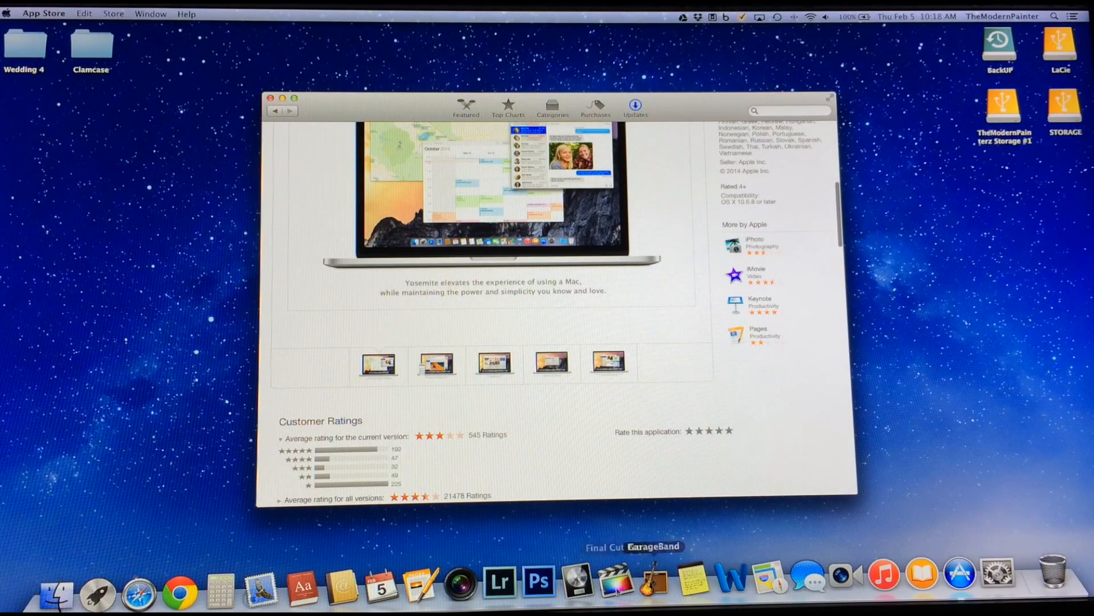
pyautogui.moveTo(479, 250)
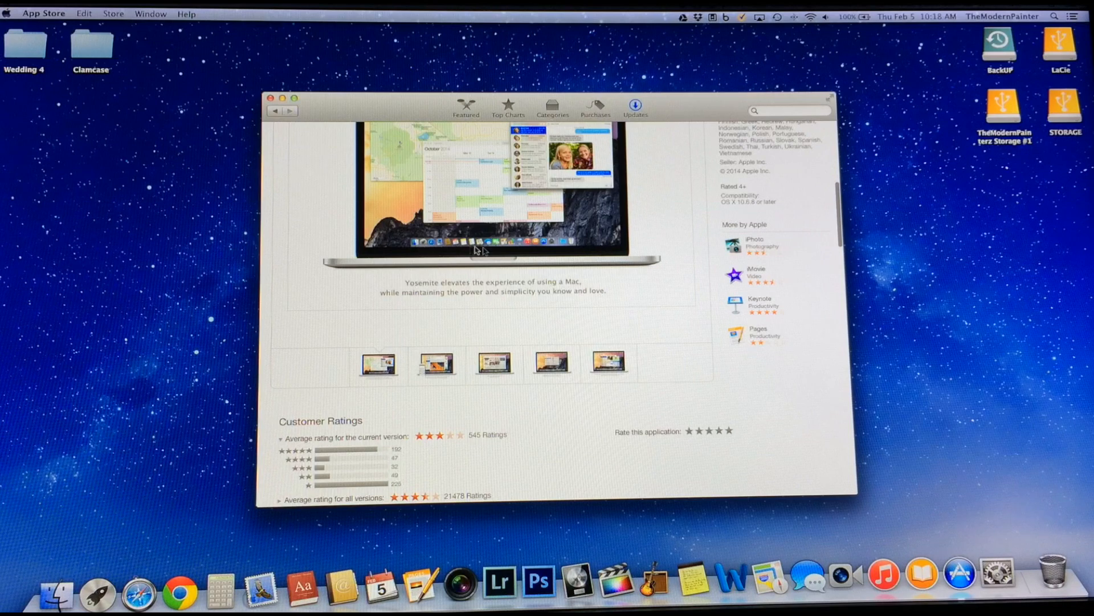
pyautogui.moveTo(528, 253)
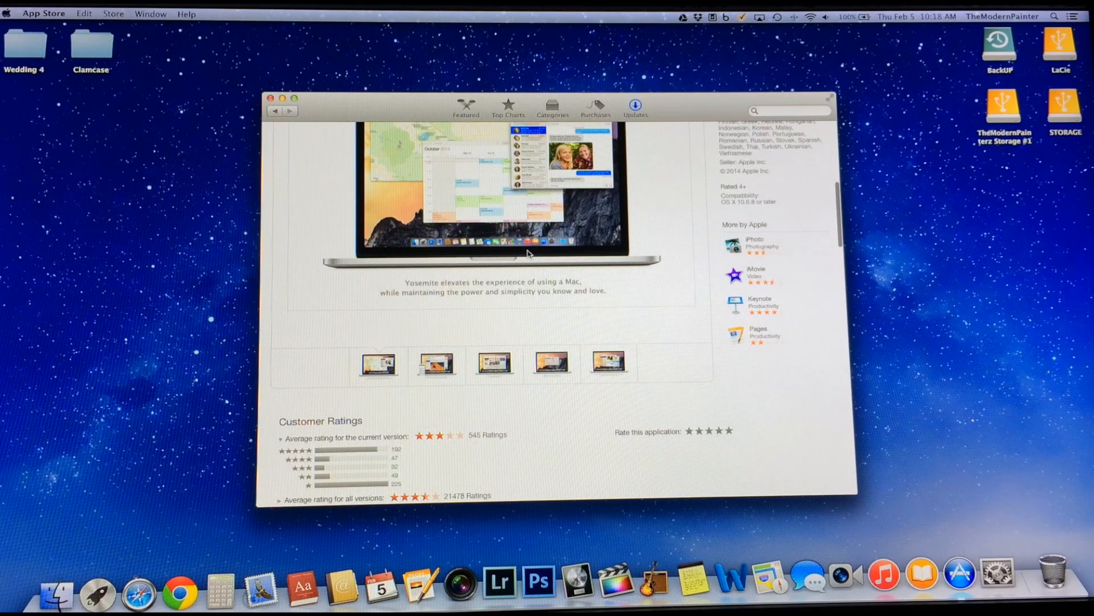
pyautogui.moveTo(220, 590)
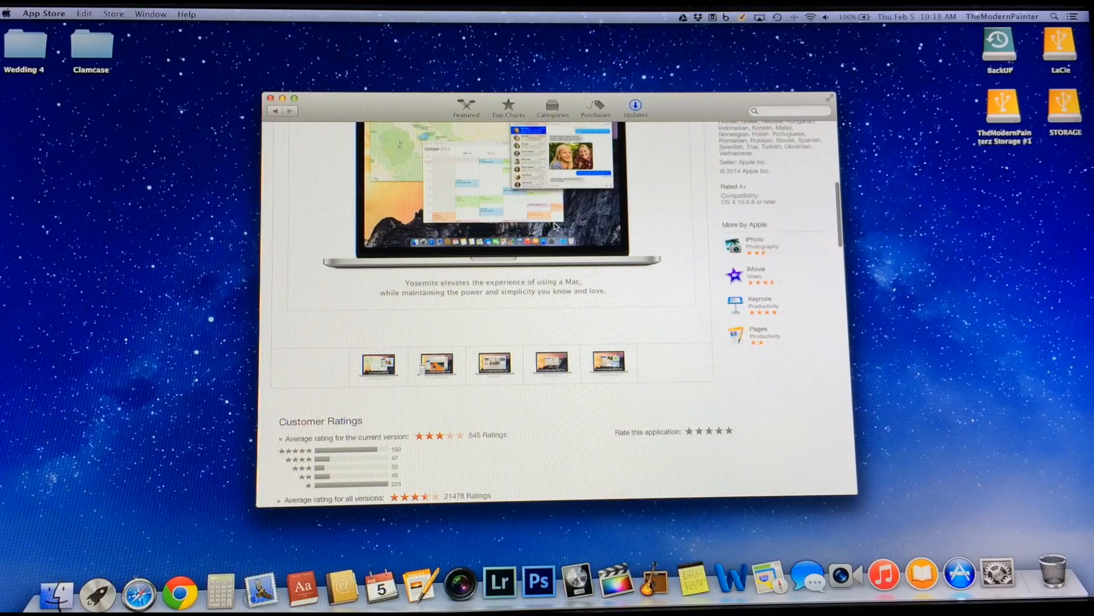
# Browse the Yosemite customer reviews, then go back to the Updates page
pyautogui.scroll(3)
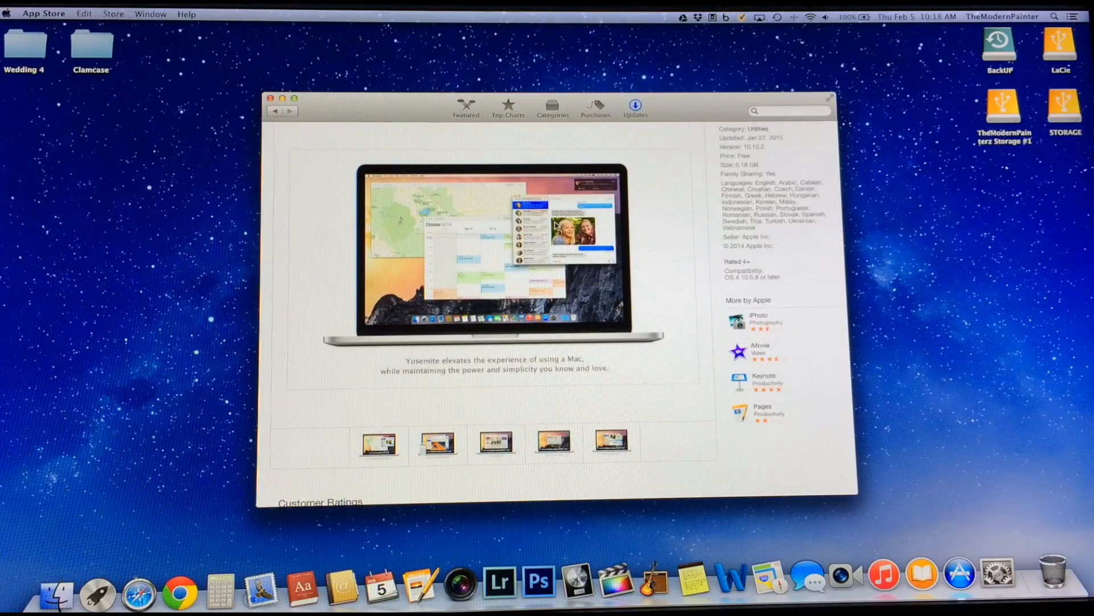
pyautogui.scroll(-3)
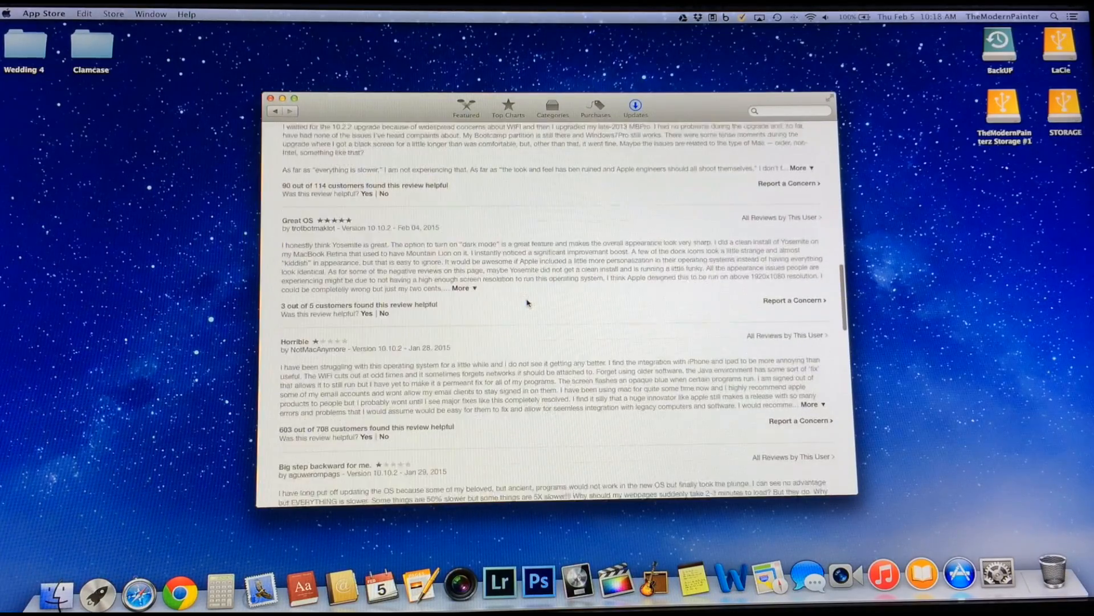
pyautogui.scroll(-3)
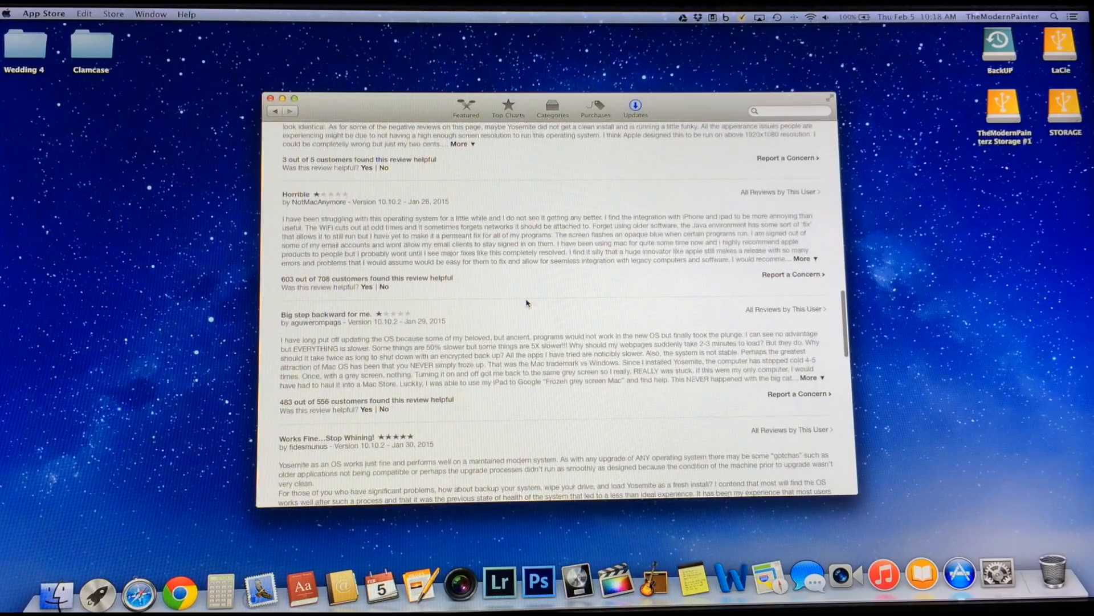
pyautogui.scroll(-3)
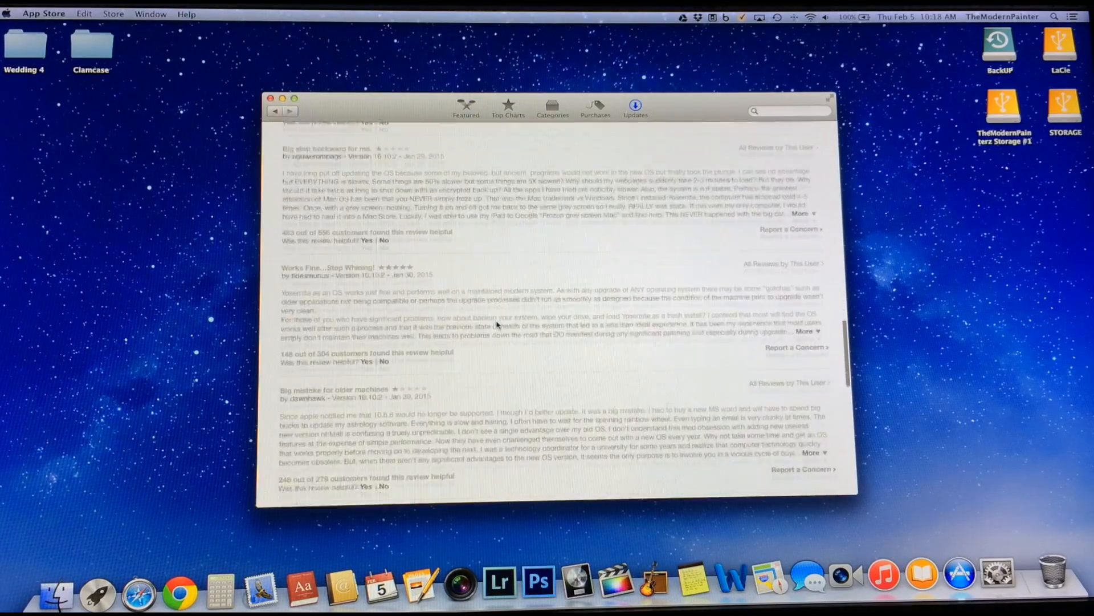
pyautogui.scroll(-3)
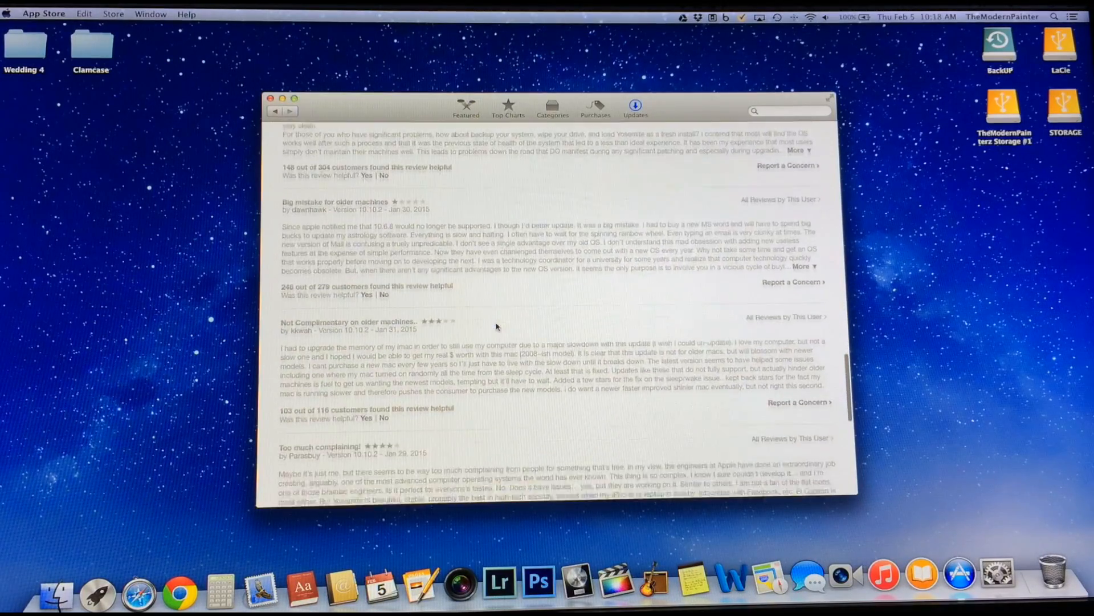
pyautogui.scroll(-3)
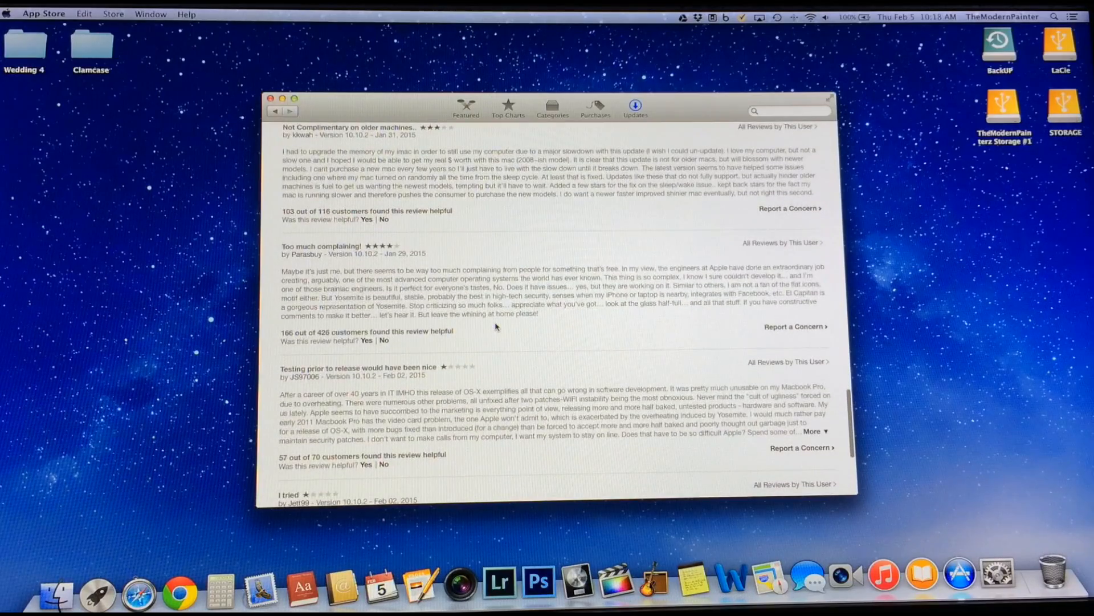
pyautogui.scroll(-3)
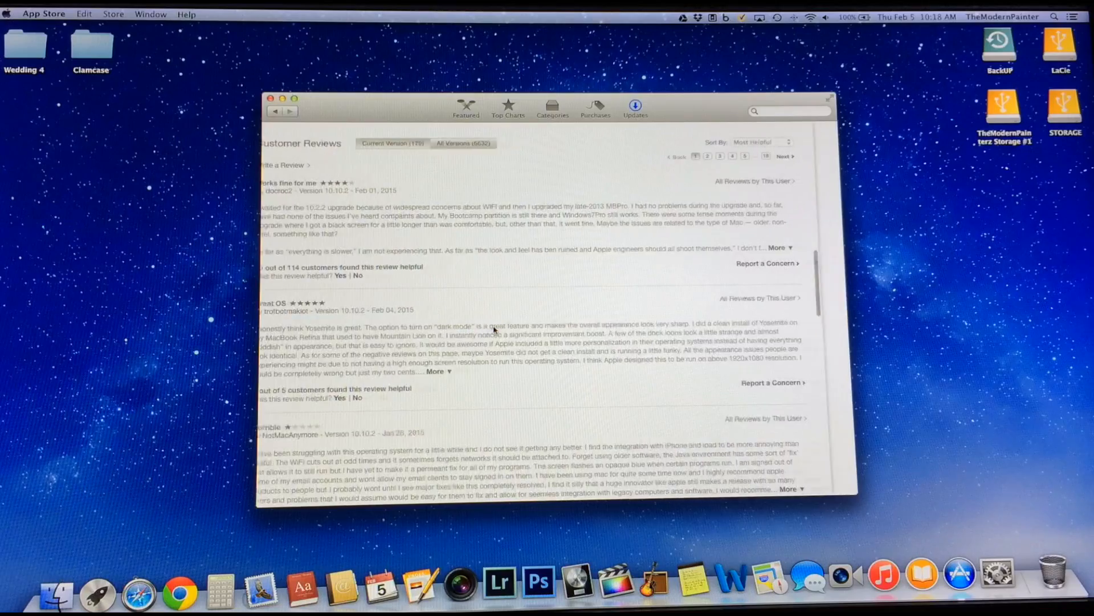
pyautogui.click(634, 108)
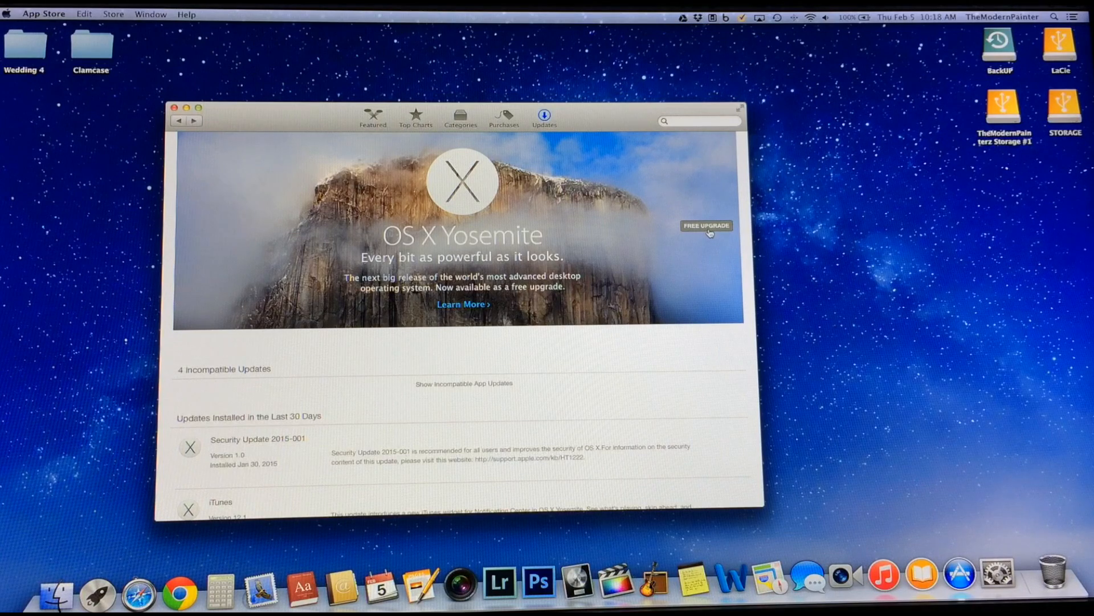
# Start the free Yosemite upgrade and sign in with the Apple ID password, retrying after the error
pyautogui.click(706, 225)
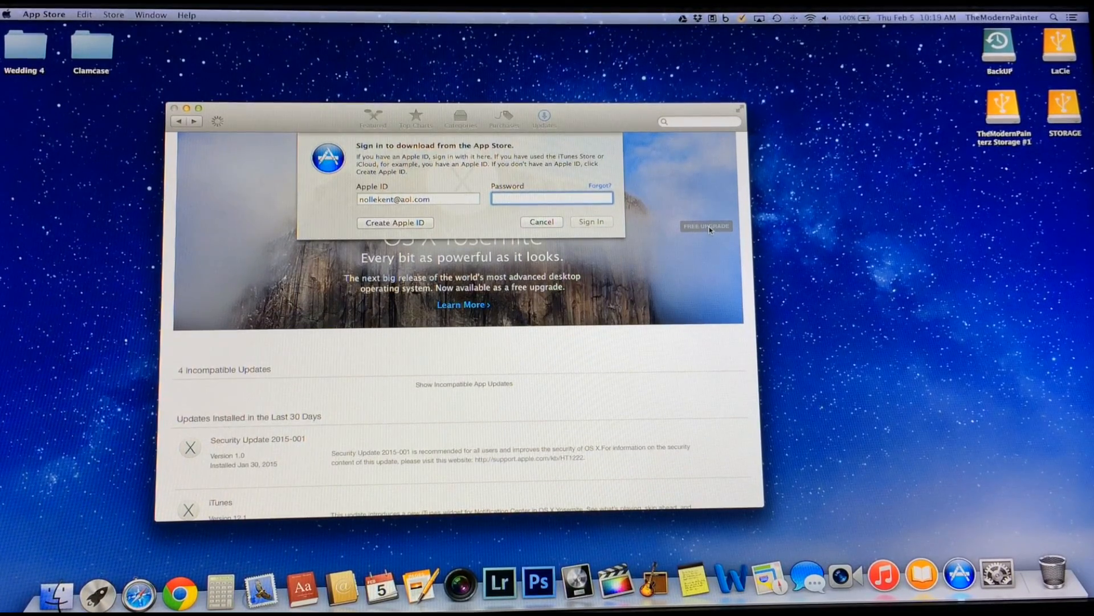
pyautogui.write('••')
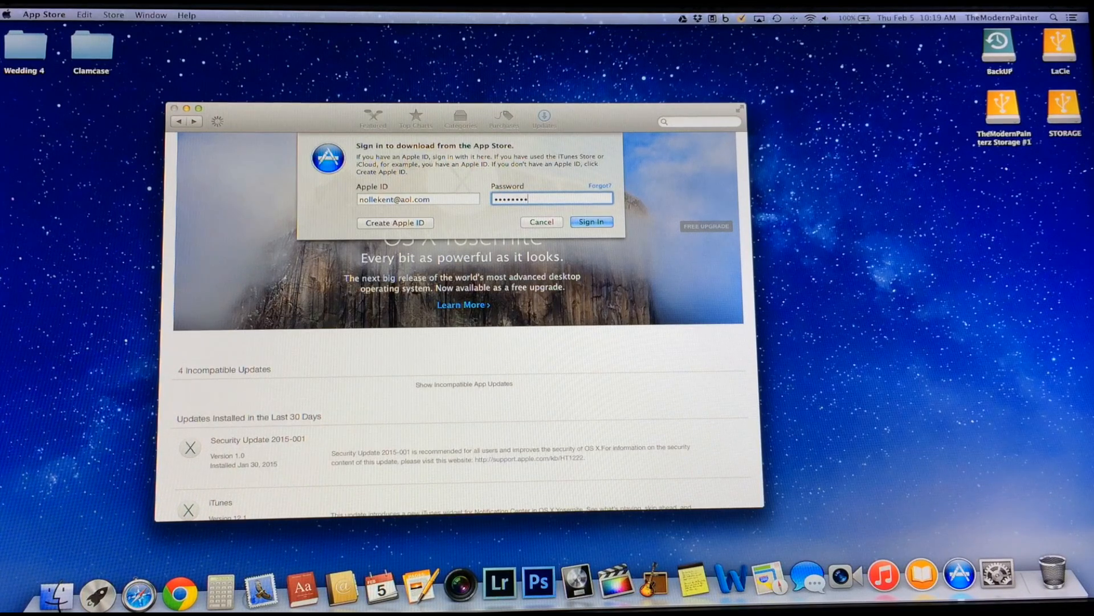
pyautogui.click(591, 222)
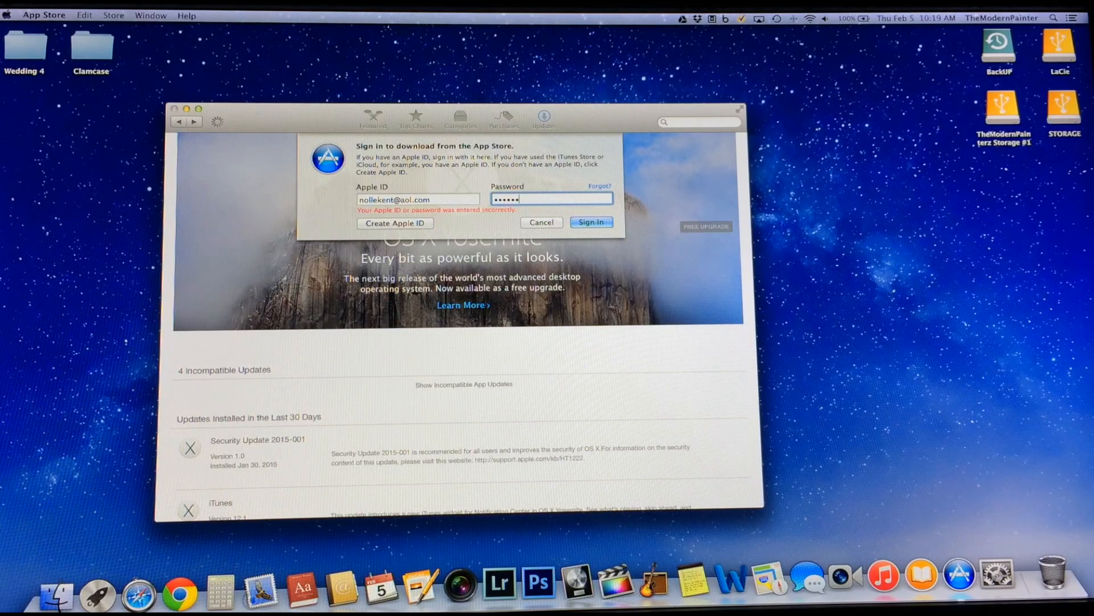
pyautogui.click(540, 222)
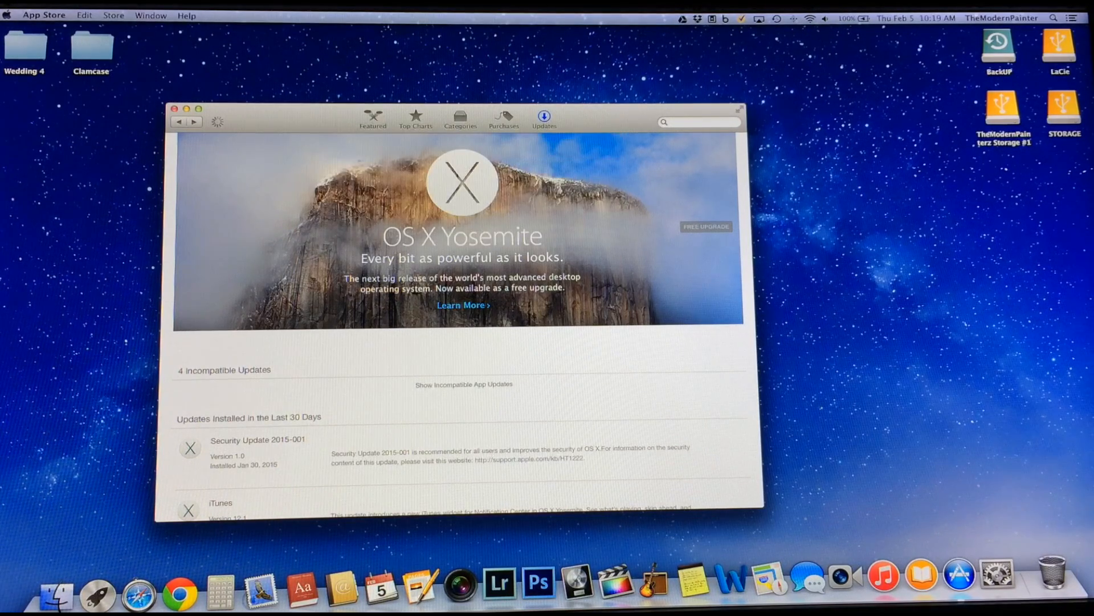
pyautogui.click(705, 227)
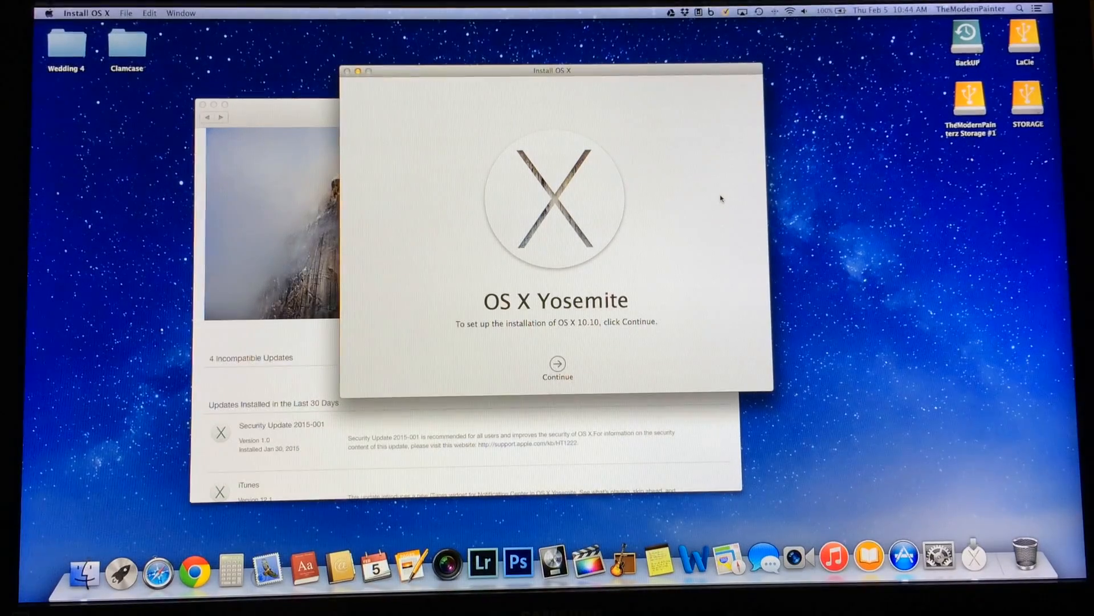
pyautogui.moveTo(726, 208)
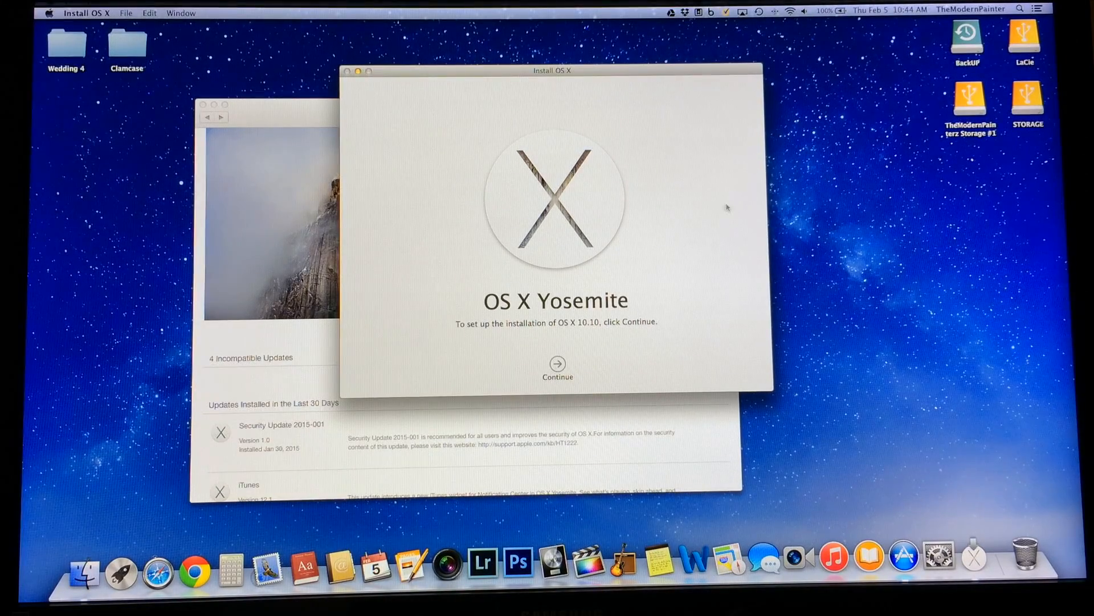
pyautogui.moveTo(634, 221)
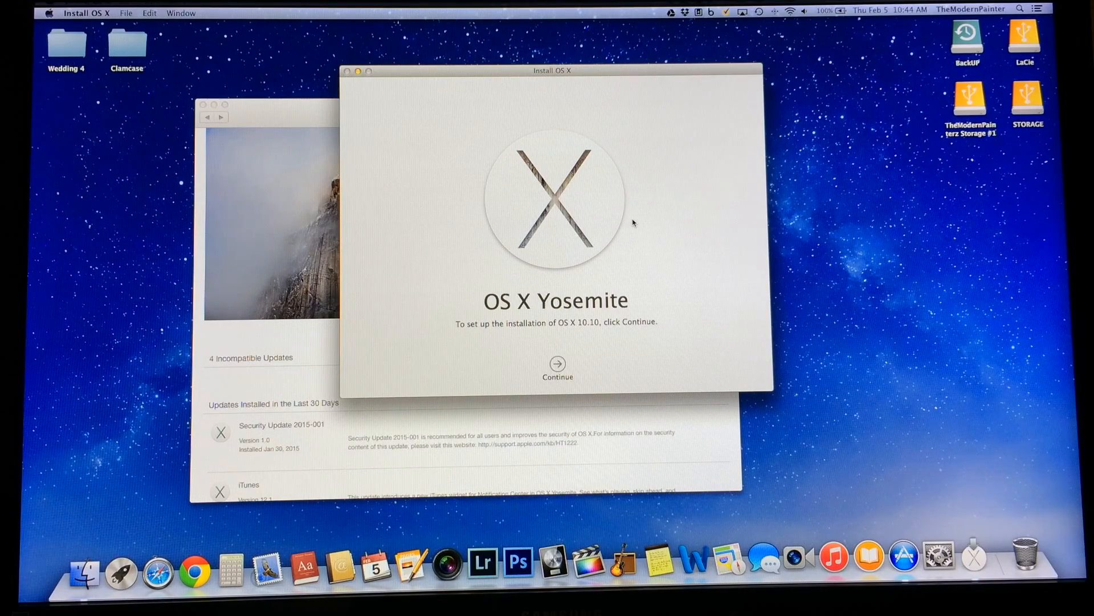
pyautogui.moveTo(685, 256)
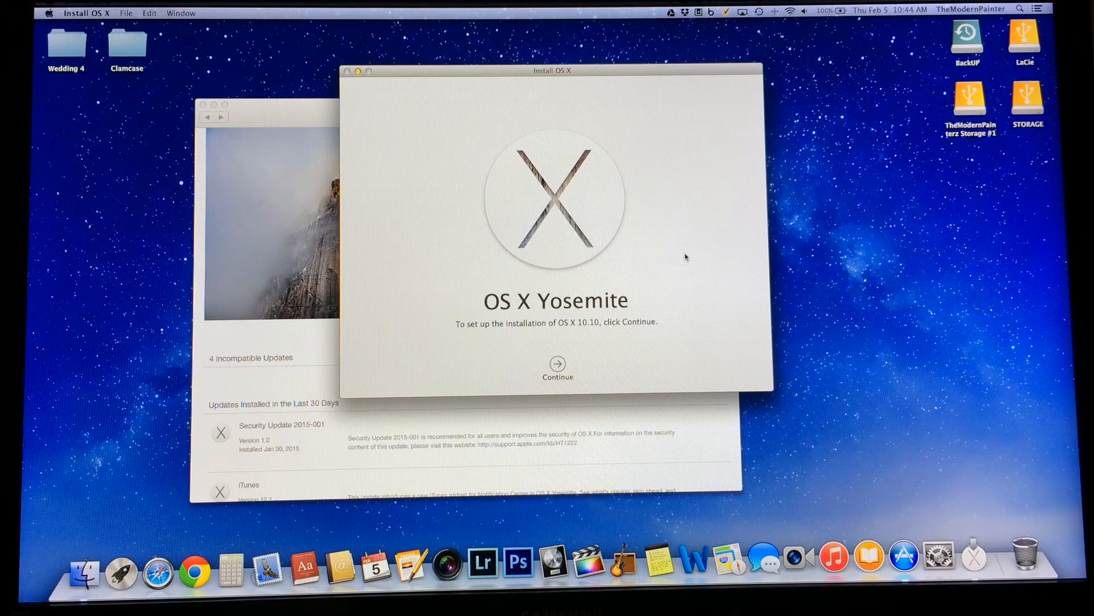
pyautogui.moveTo(557, 364)
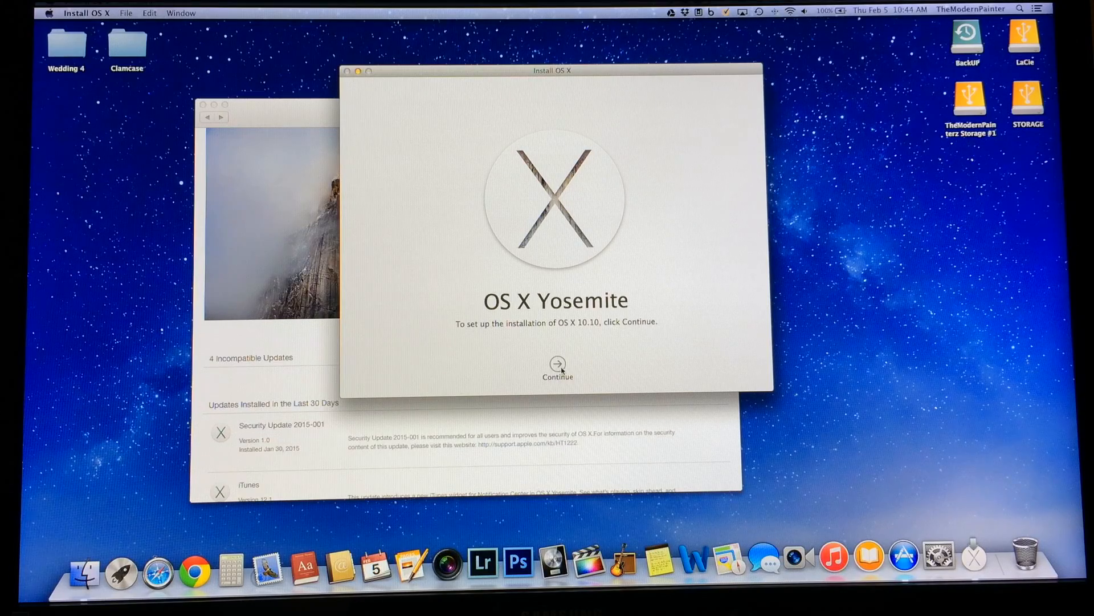
# Continue to the Yosemite software license, agree, and confirm the agreement
pyautogui.click(556, 363)
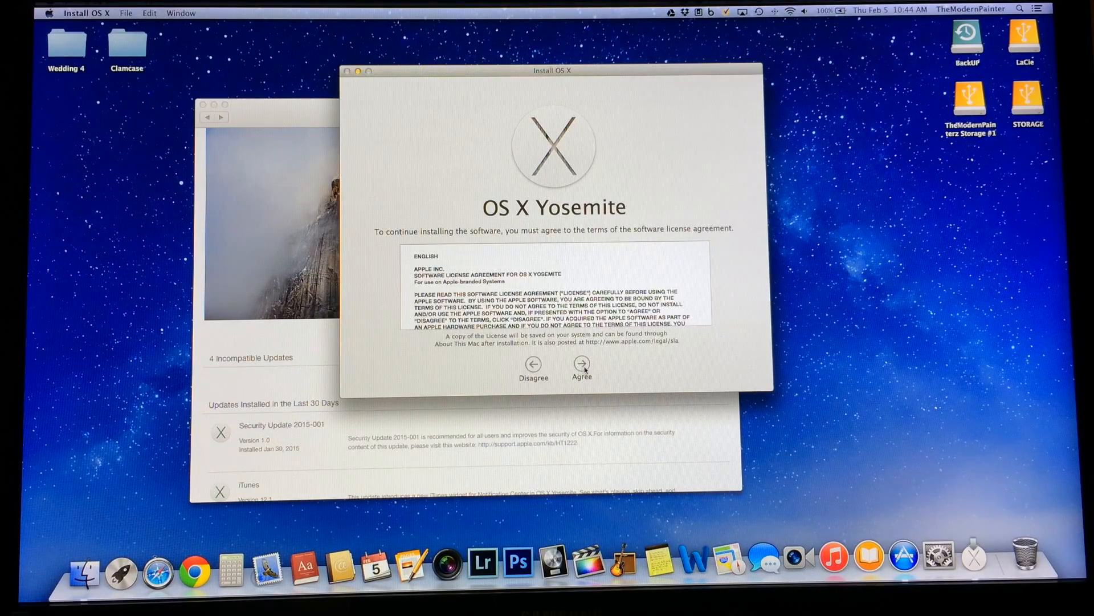
pyautogui.click(581, 369)
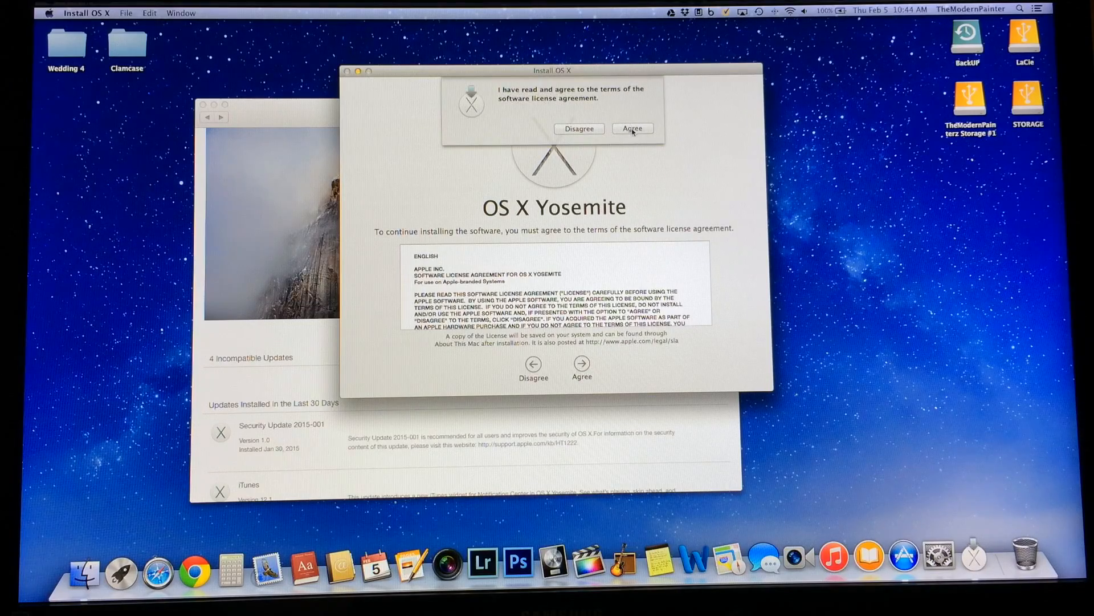
pyautogui.click(631, 128)
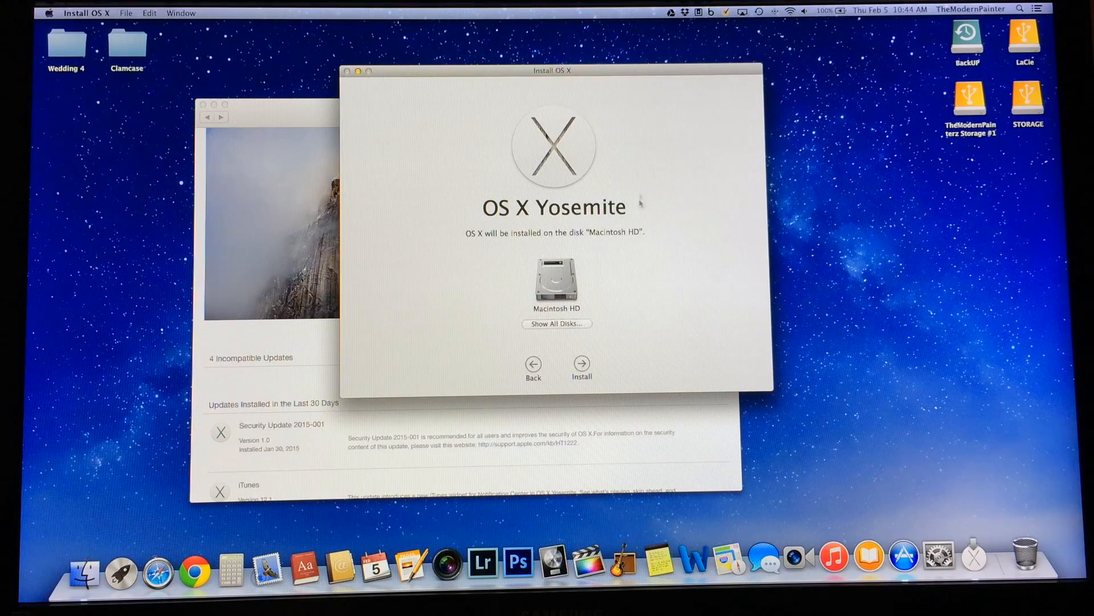
pyautogui.moveTo(661, 238)
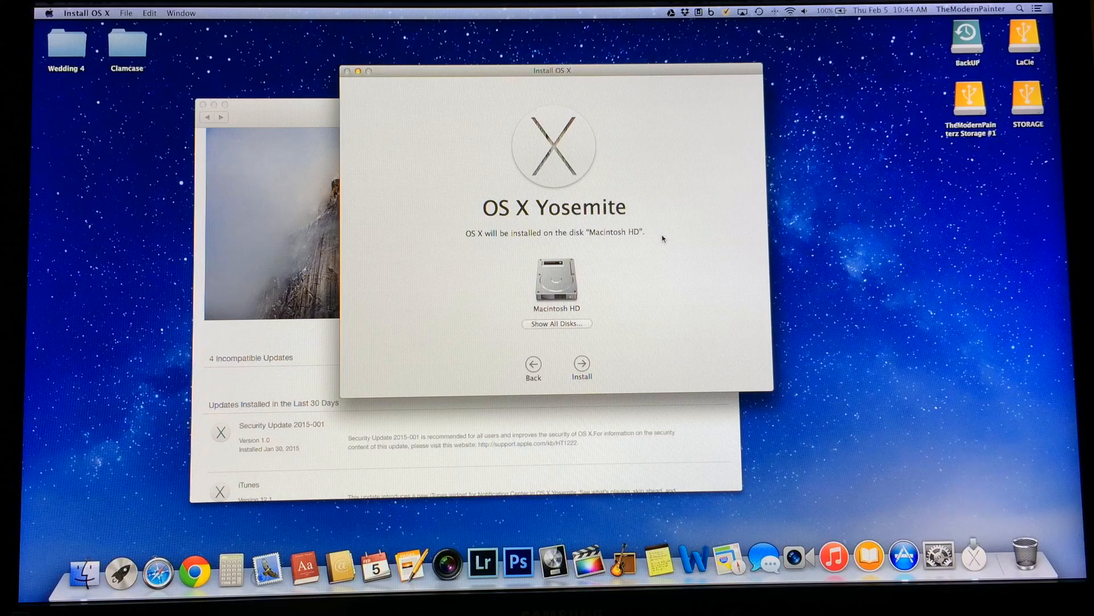
pyautogui.moveTo(536, 326)
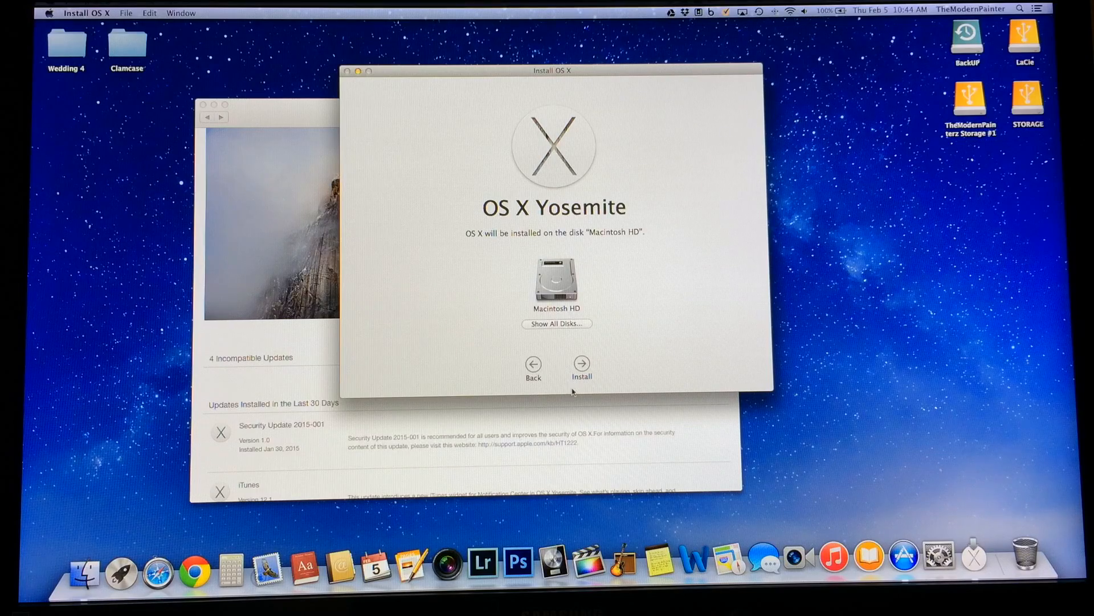
# Install Yosemite on Macintosh HD, authorizing with the administrator password
pyautogui.click(582, 365)
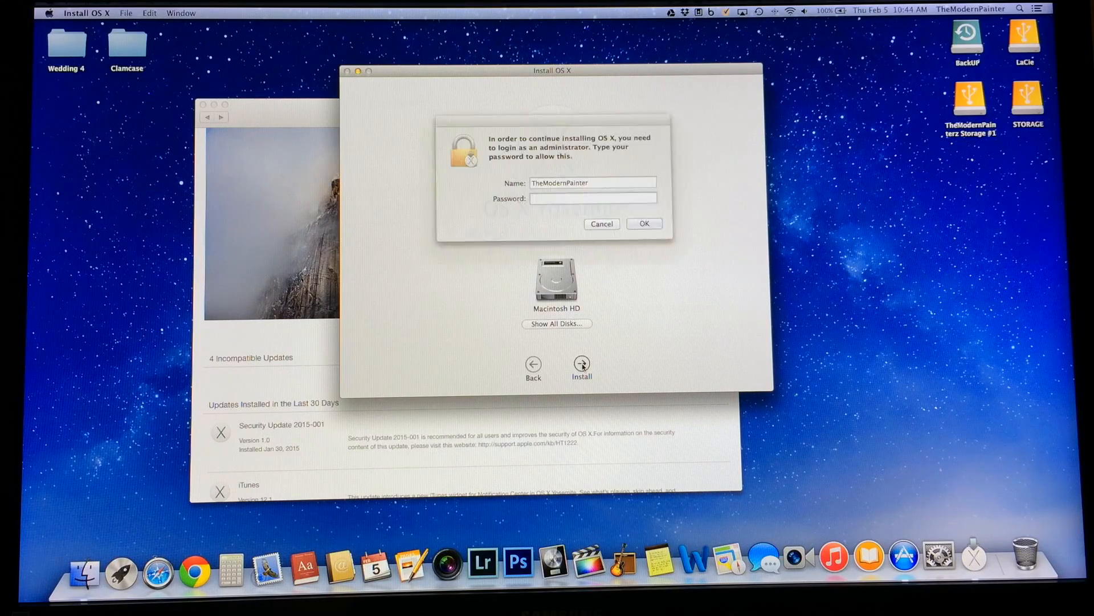
pyautogui.click(591, 198)
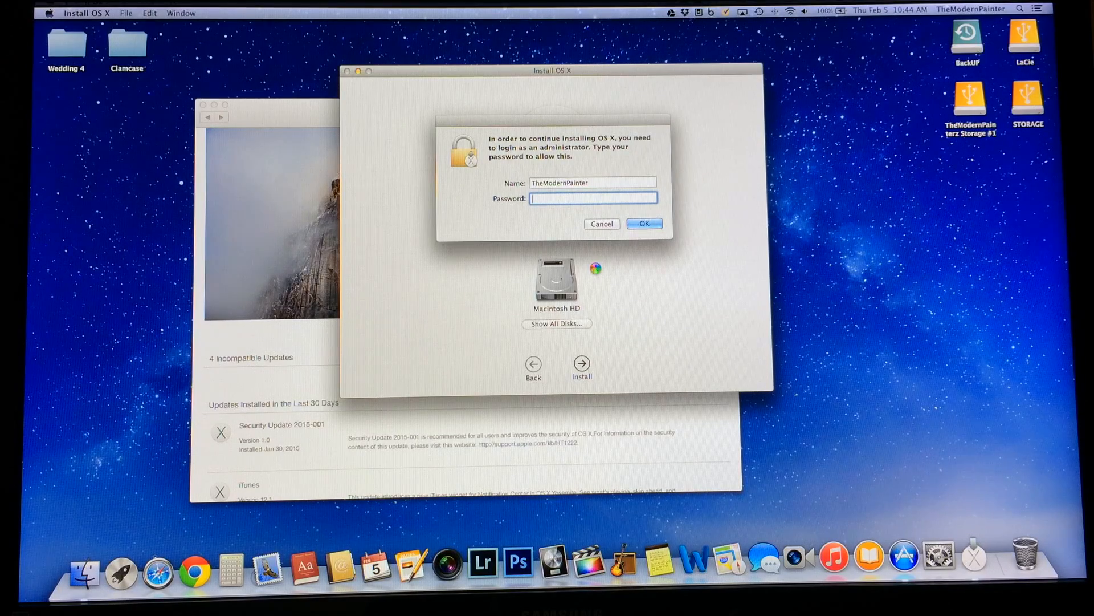
pyautogui.write('••')
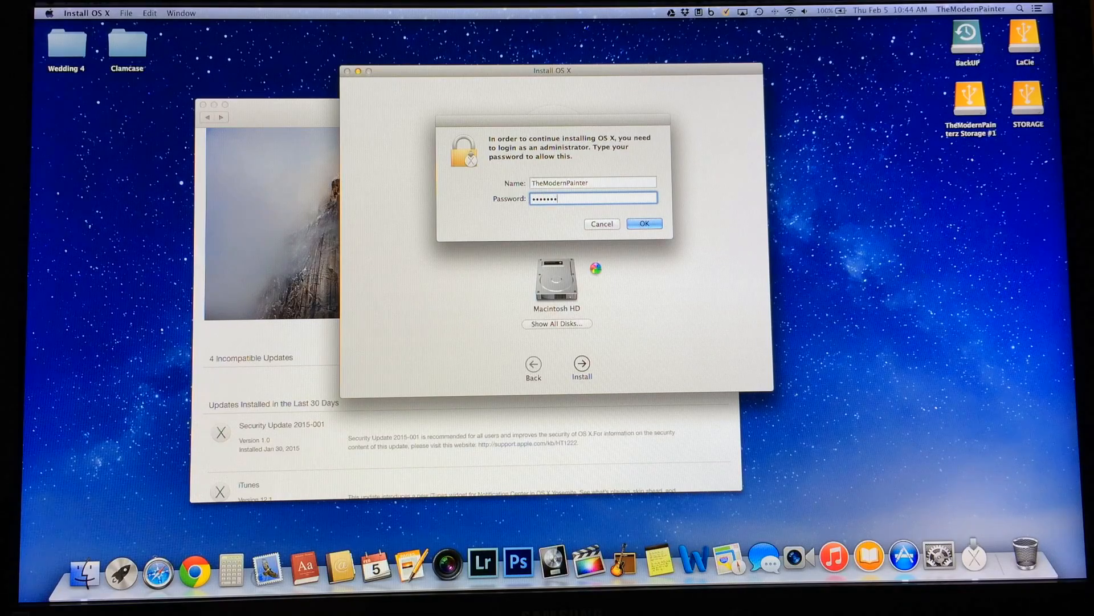
pyautogui.click(643, 224)
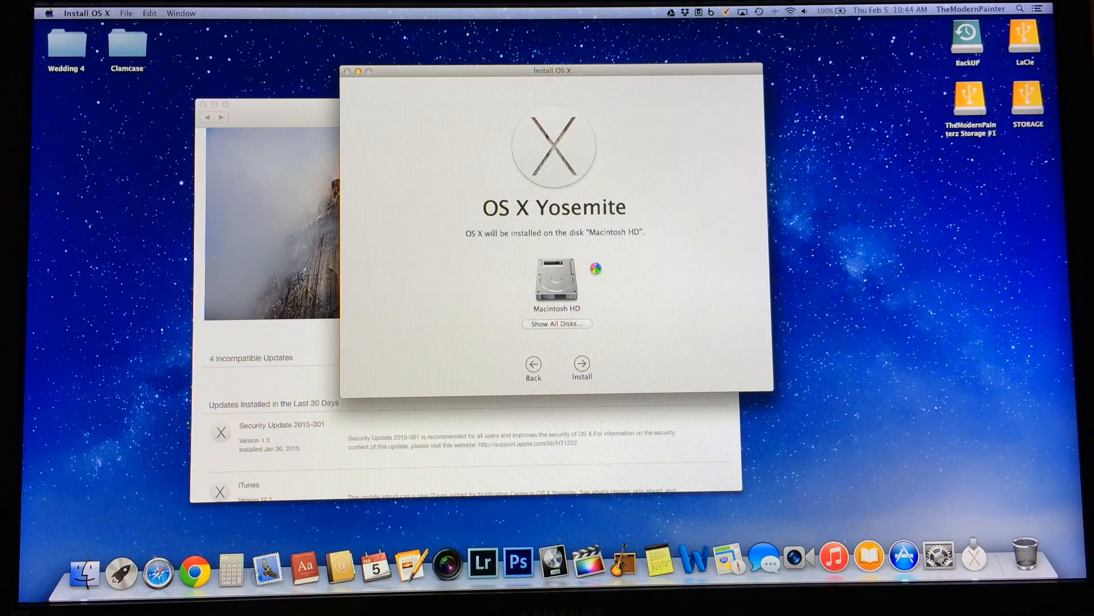
pyautogui.click(581, 367)
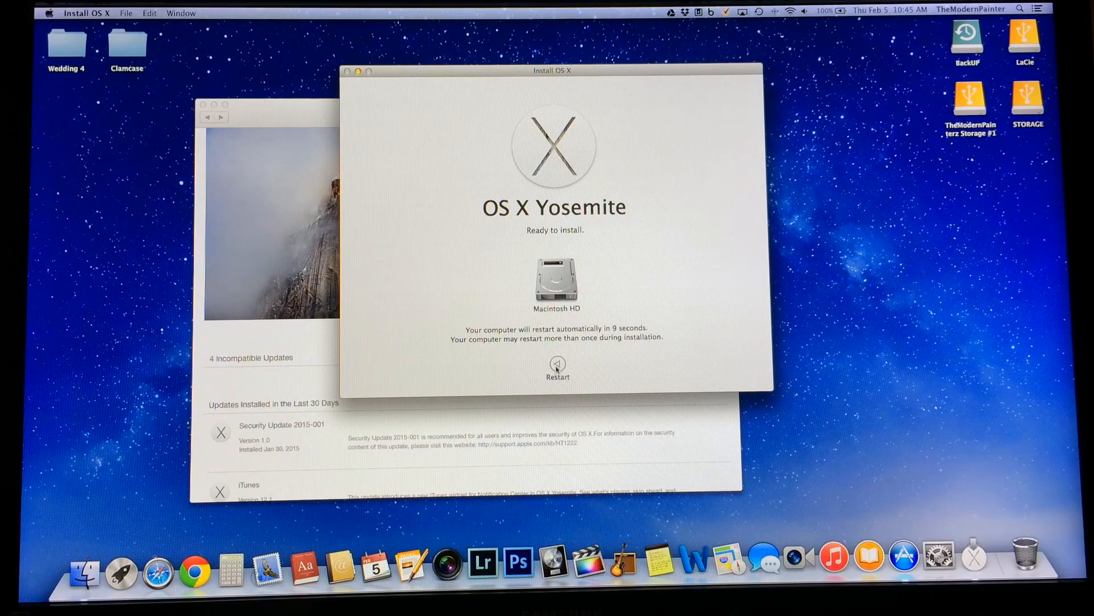
# Choose to restart for installation and let the installer close all other applications
pyautogui.click(557, 366)
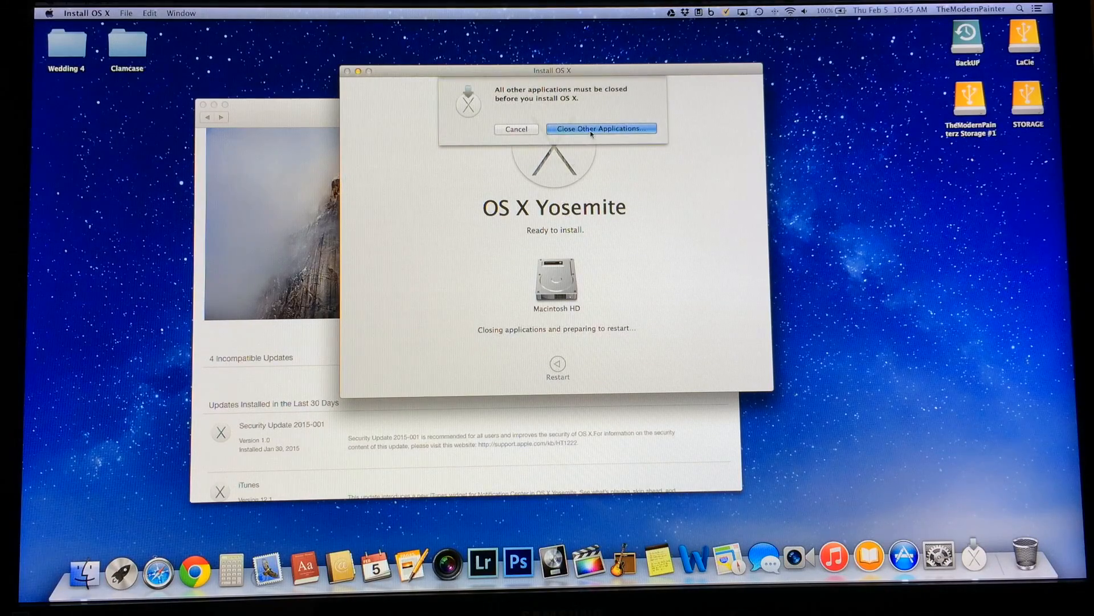
pyautogui.click(600, 128)
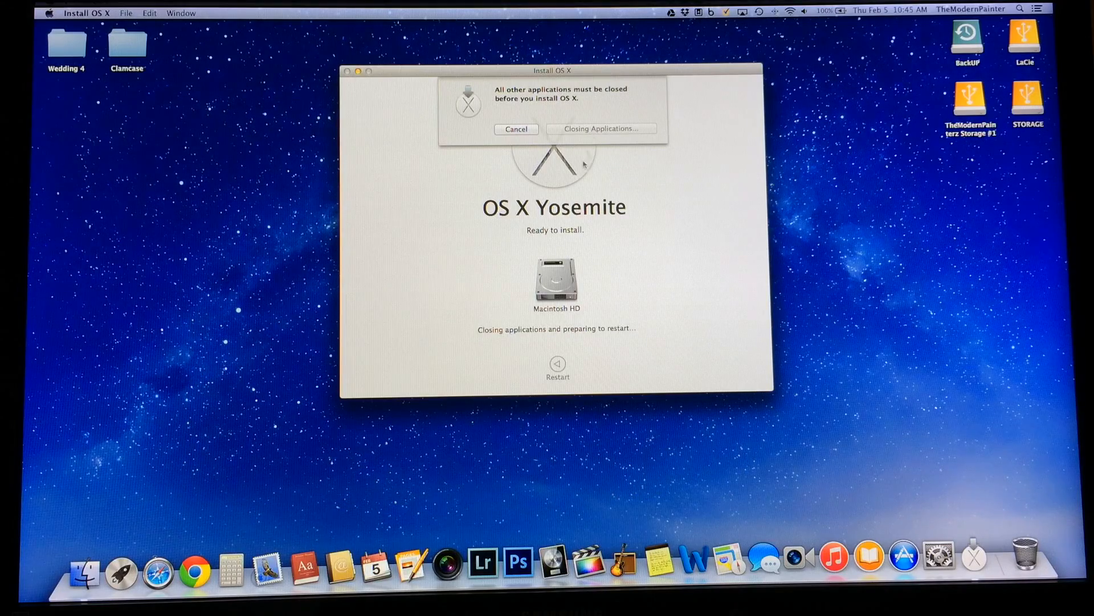
pyautogui.moveTo(587, 248)
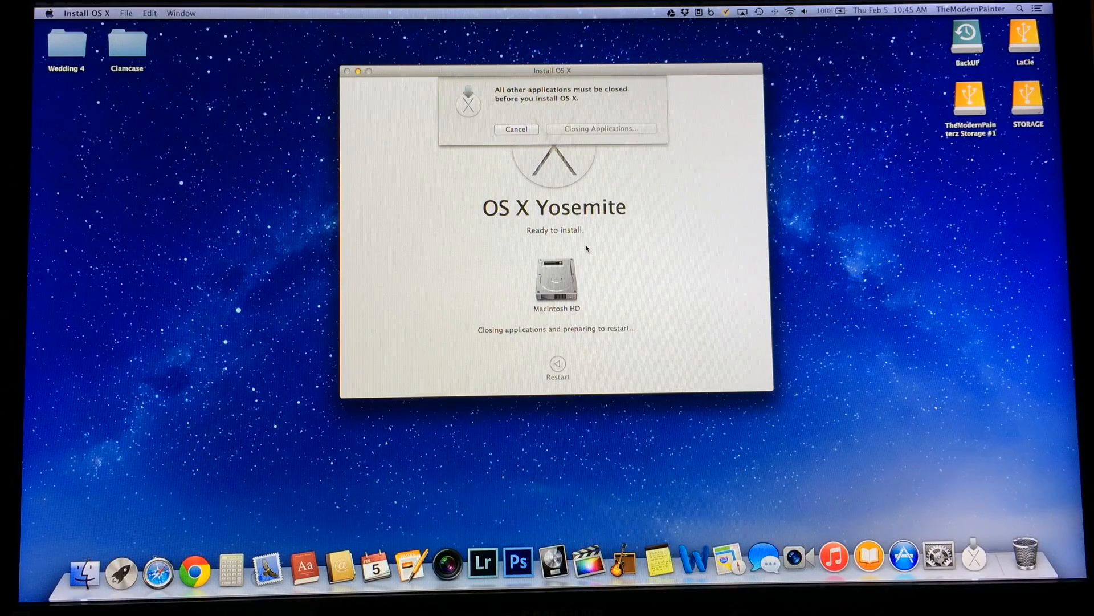
pyautogui.click(601, 128)
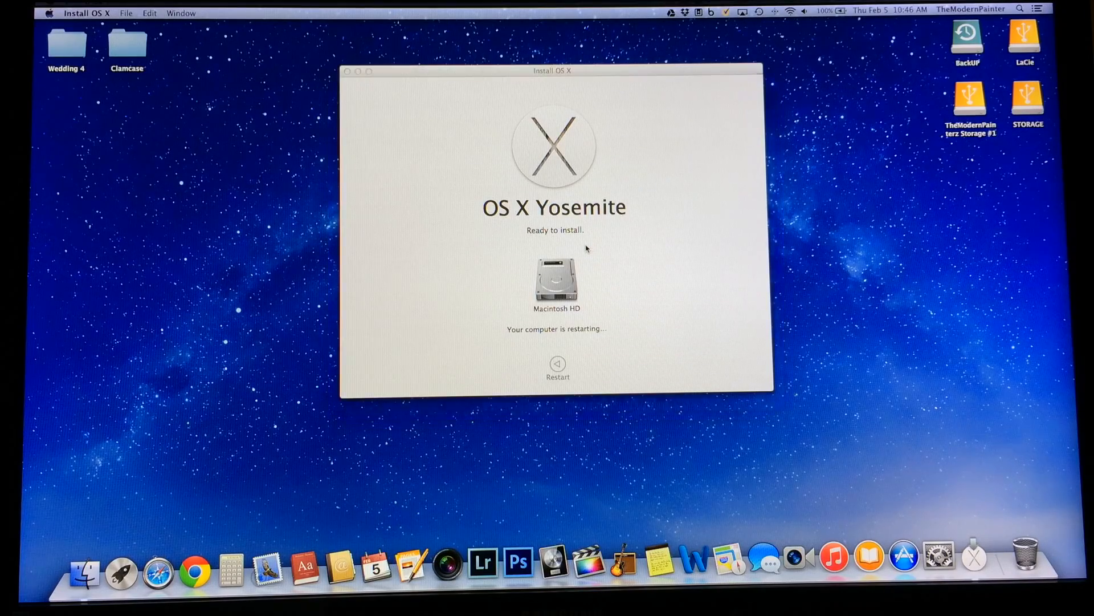
# Restart the Mac, disconnecting the user sharing this computer, to begin installing Yosemite
pyautogui.click(558, 364)
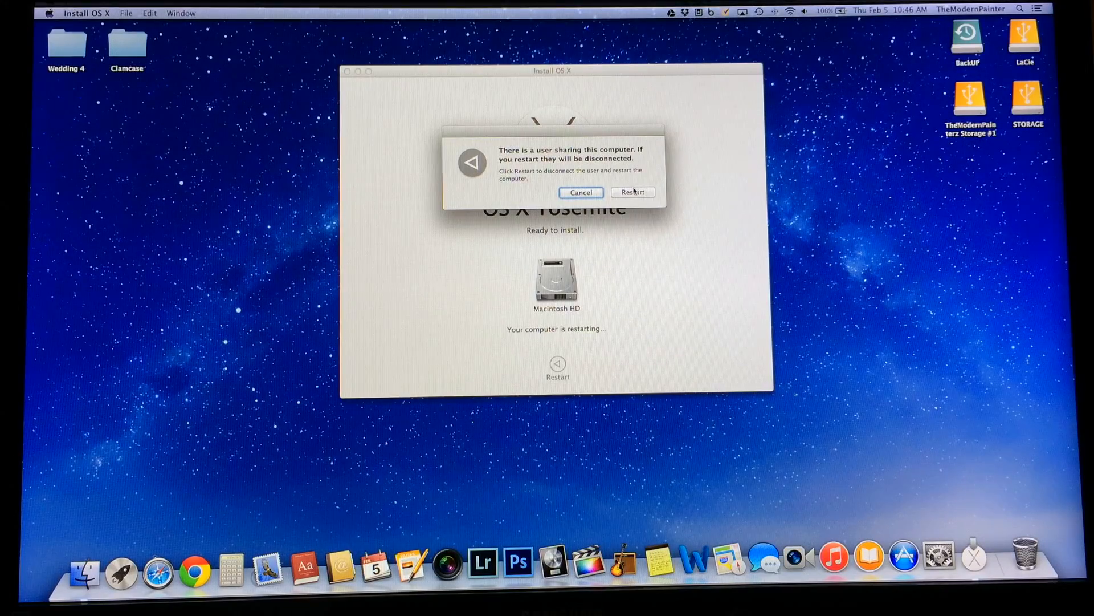
pyautogui.click(631, 192)
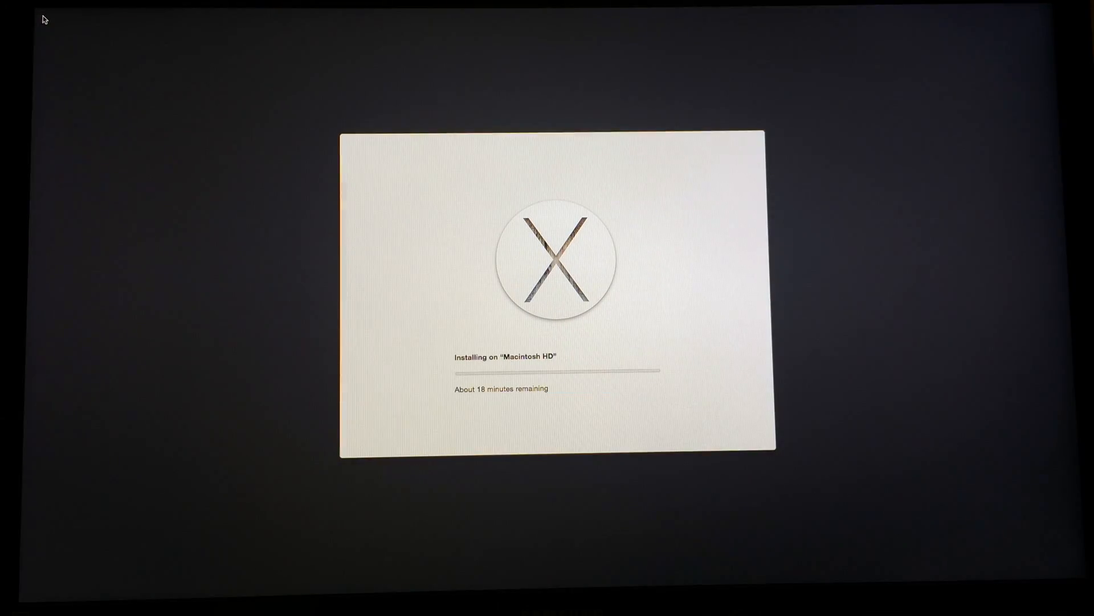
pyautogui.moveTo(409, 333)
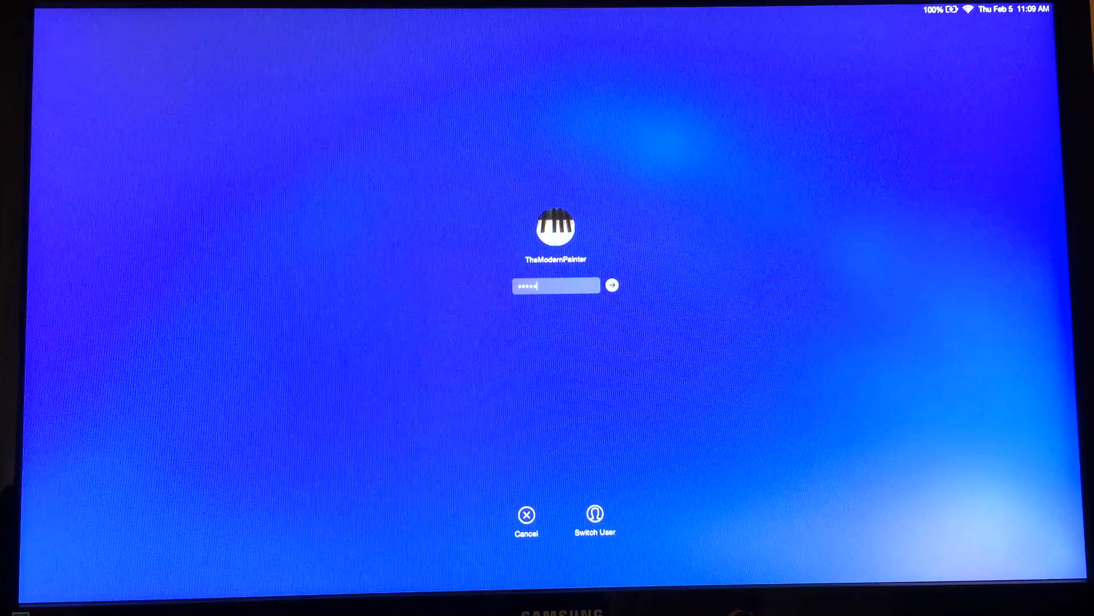
# Log in to the upgraded account and submit the Apple ID password for iCloud
pyautogui.click(611, 285)
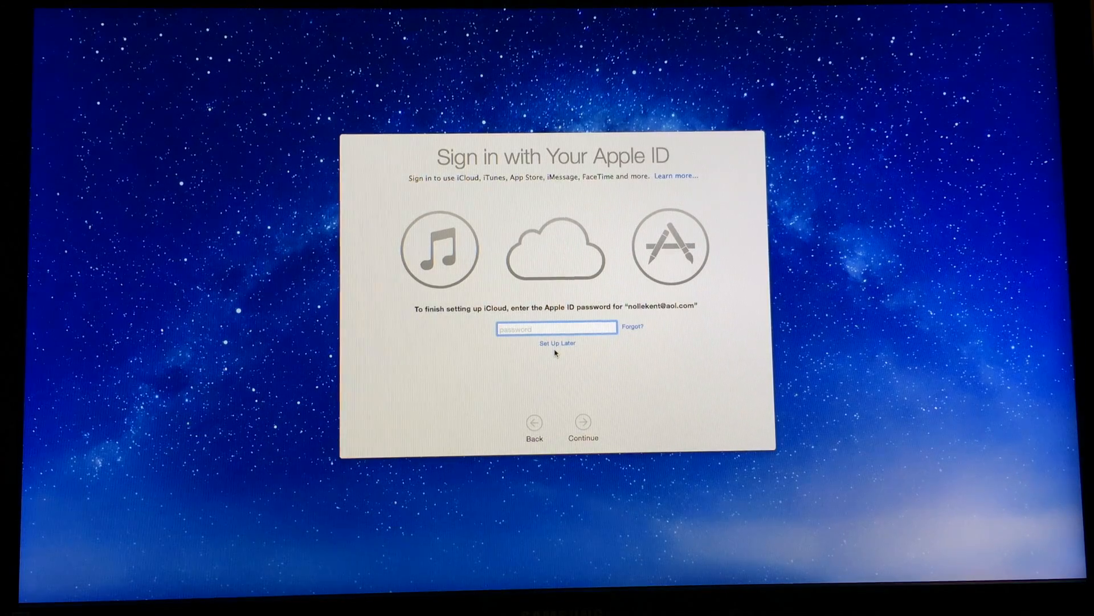
pyautogui.write('••••')
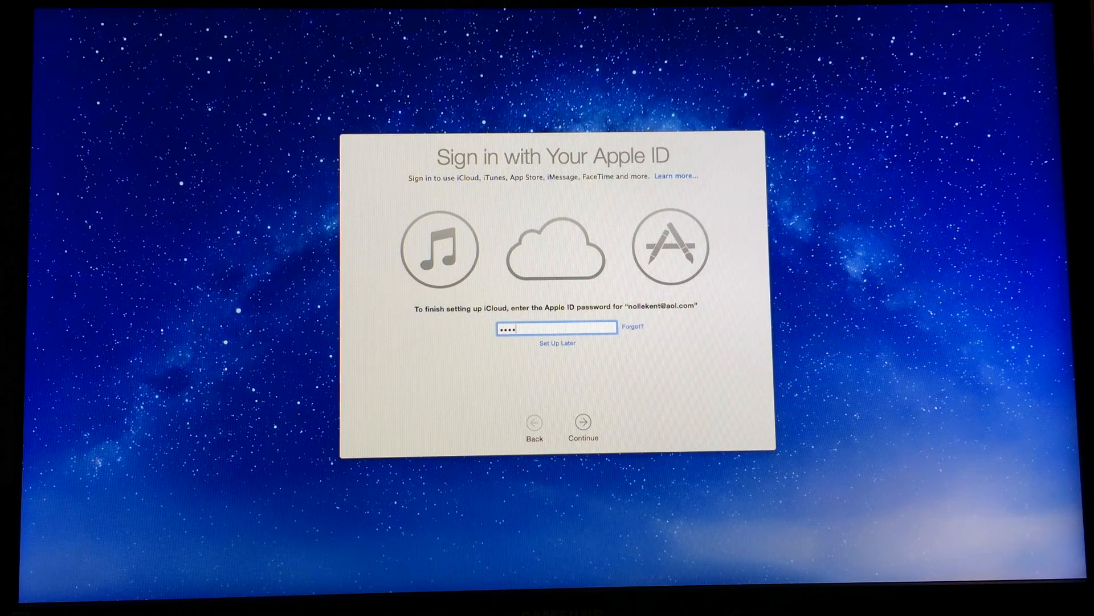
pyautogui.click(582, 423)
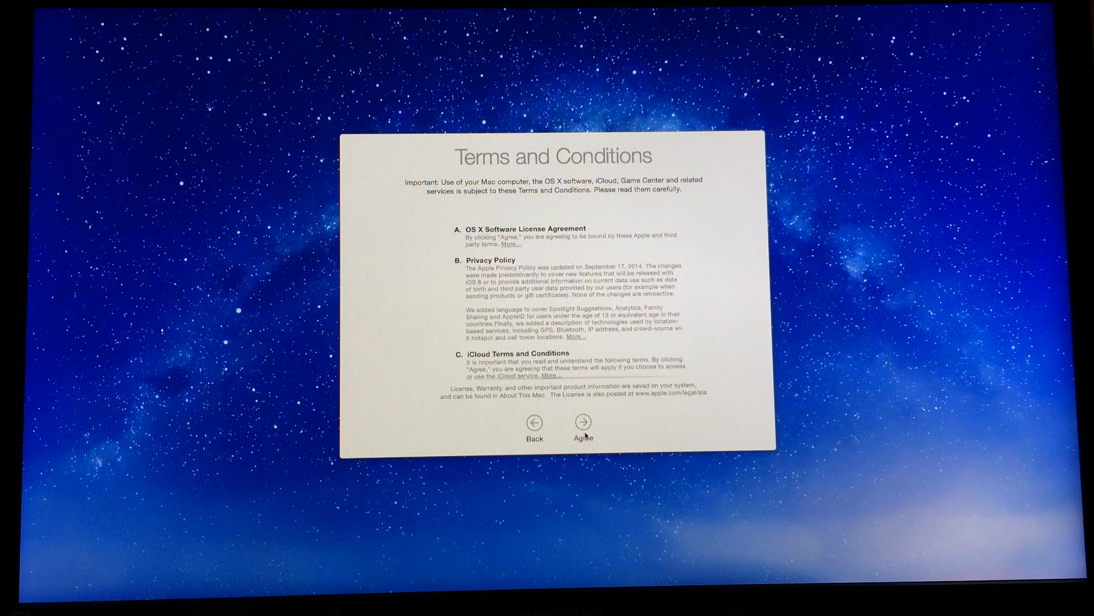
pyautogui.moveTo(593, 337)
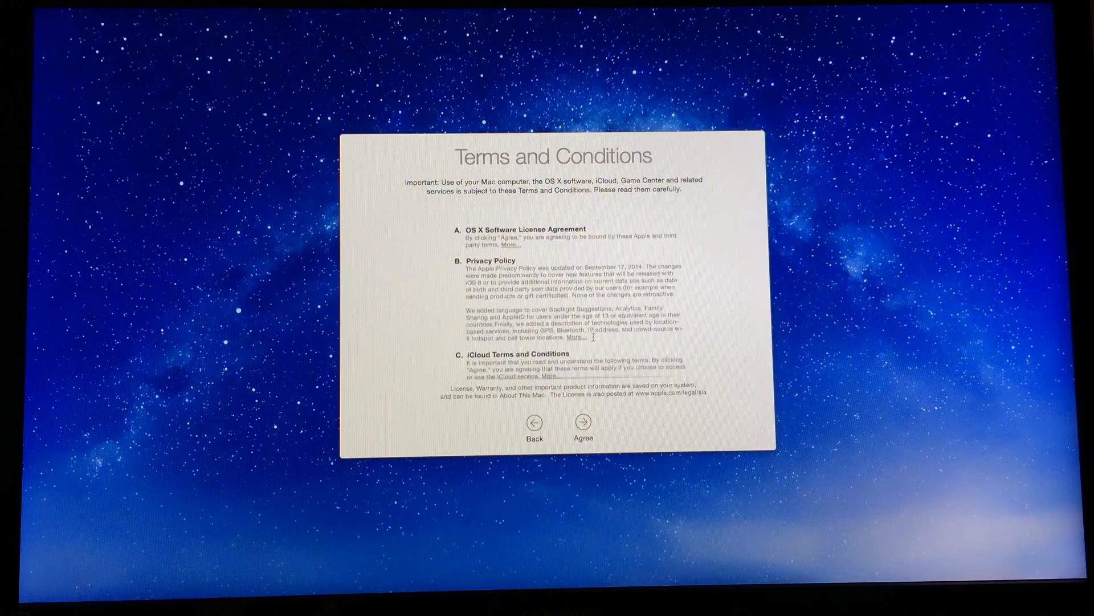
# Agree to the Terms and Conditions, confirm in the sheet, and continue
pyautogui.click(582, 423)
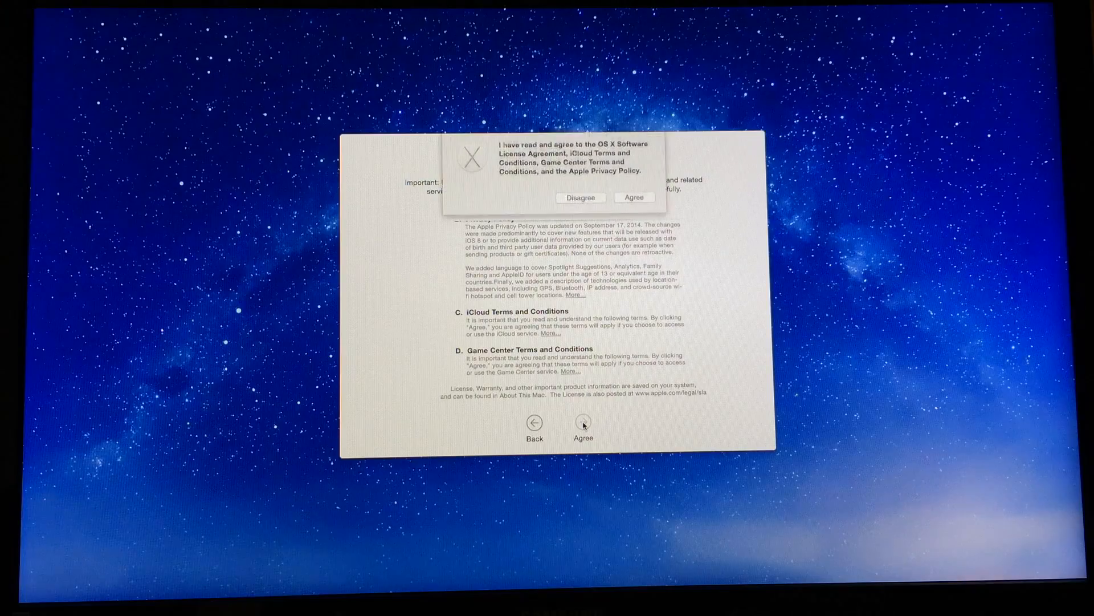
pyautogui.click(633, 197)
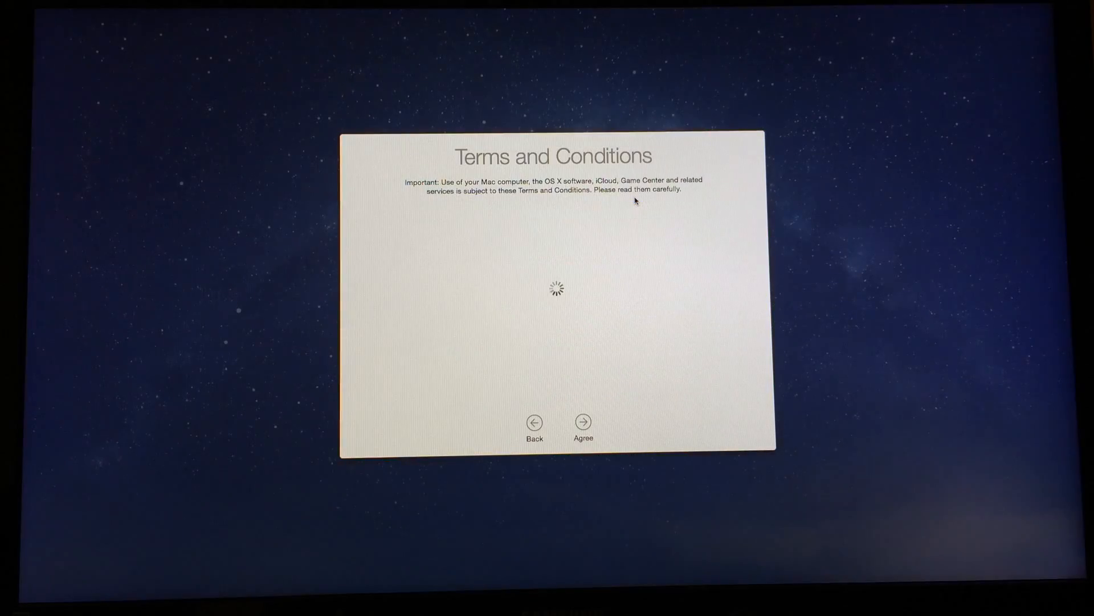
pyautogui.click(583, 423)
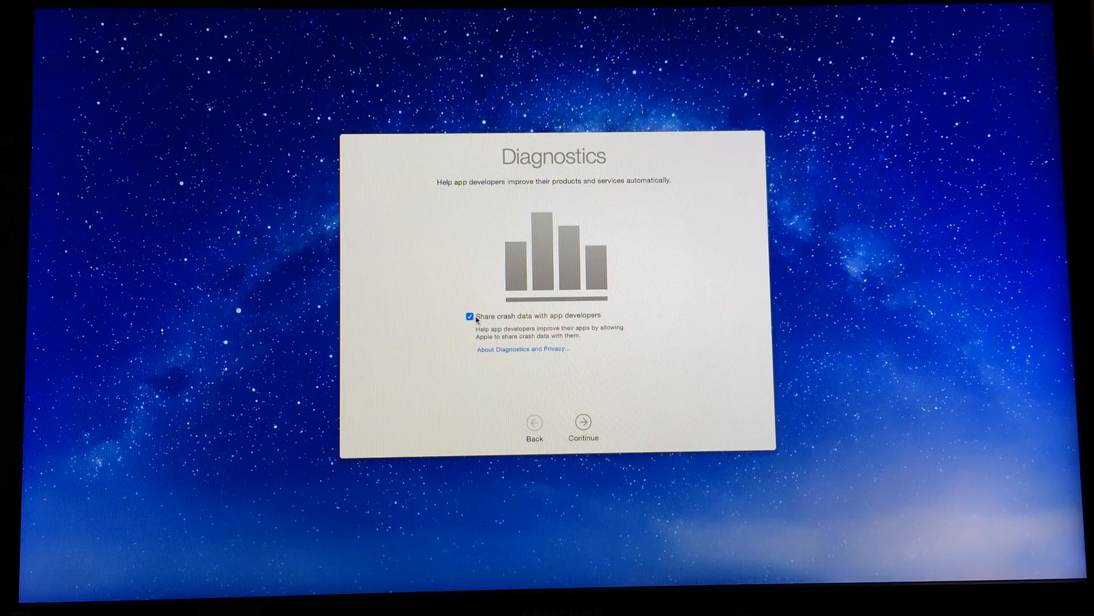
# Uncheck 'Share crash data with app developers' and continue to the Yosemite desktop
pyautogui.click(470, 316)
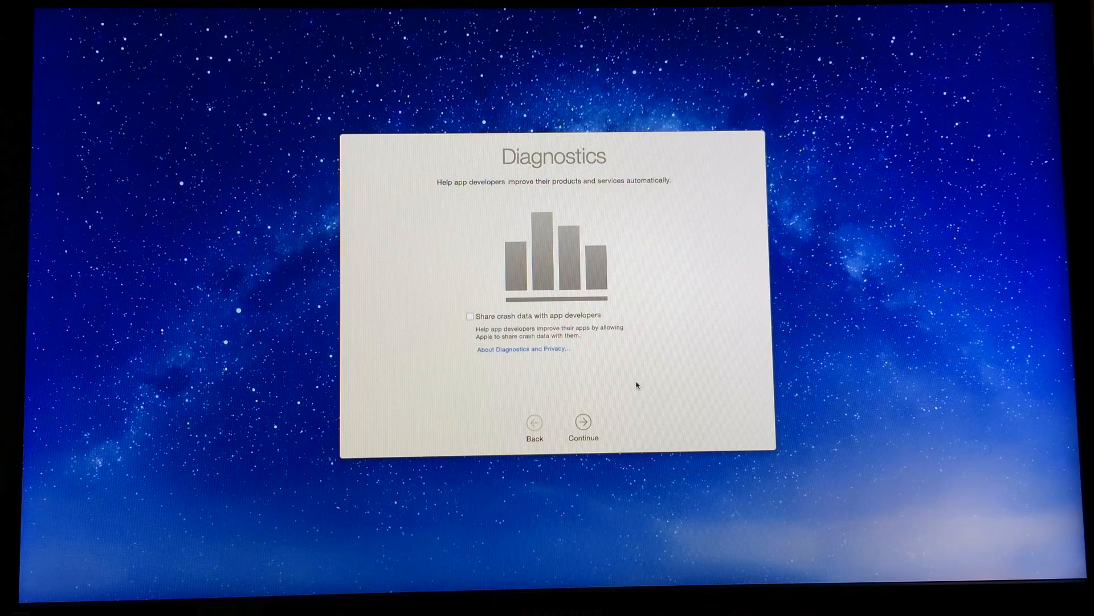
pyautogui.click(582, 422)
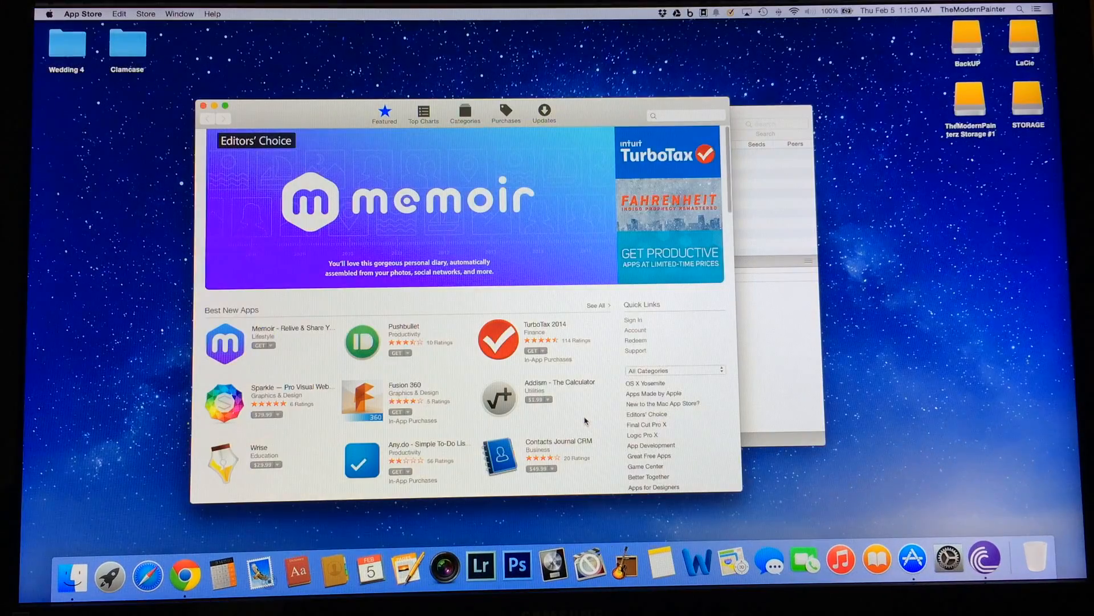
# Scroll down the App Store Featured page to show Best New Apps and Quick Links
pyautogui.scroll(-3)
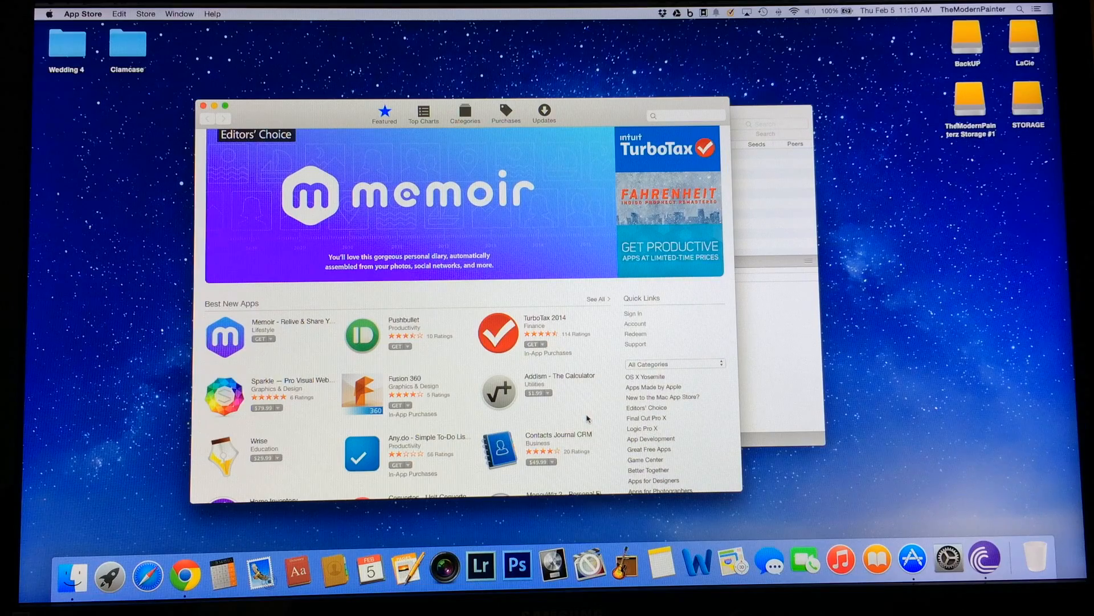
pyautogui.moveTo(500, 273)
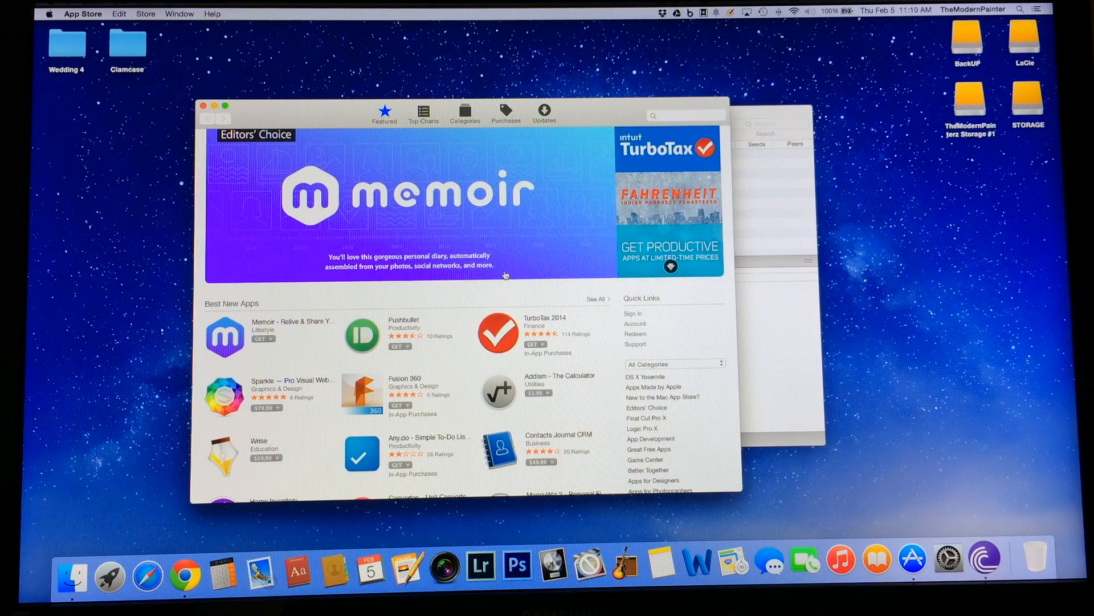
pyautogui.scroll(-3)
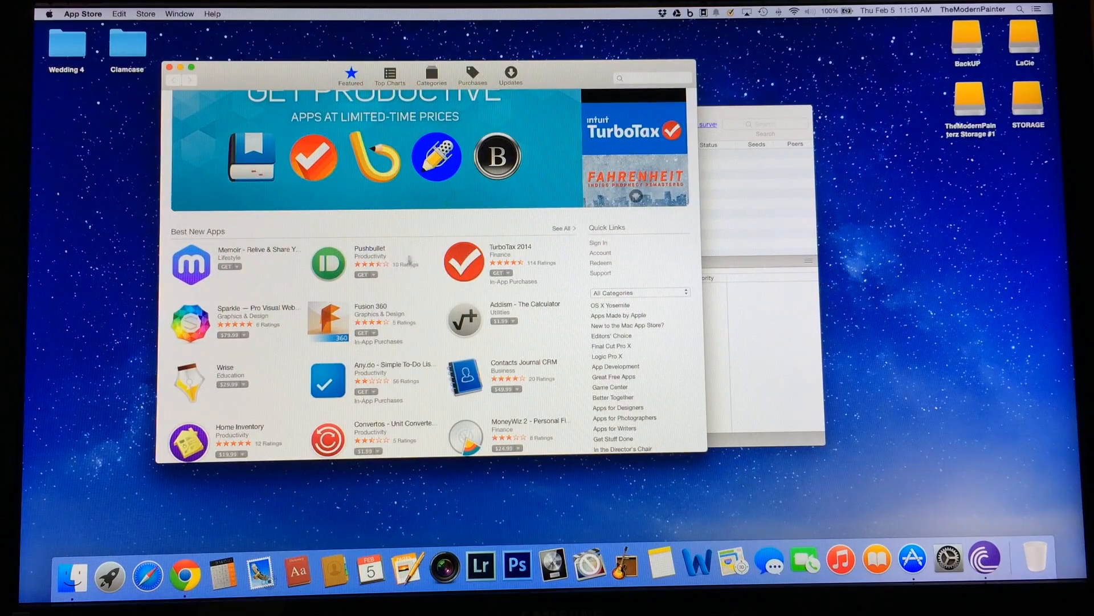
pyautogui.moveTo(506, 460)
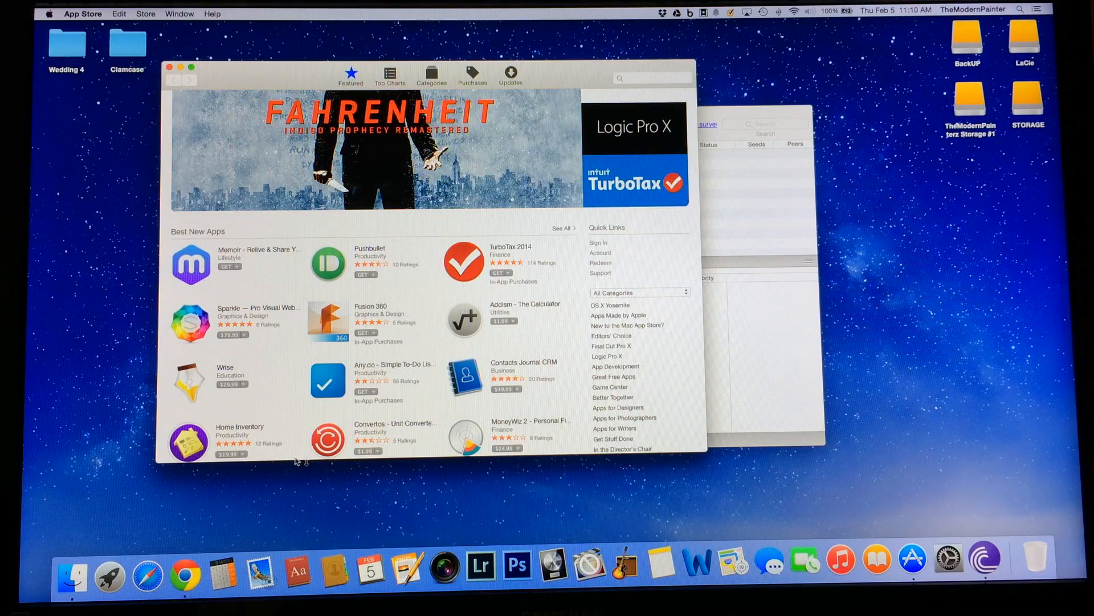
pyautogui.moveTo(298, 575)
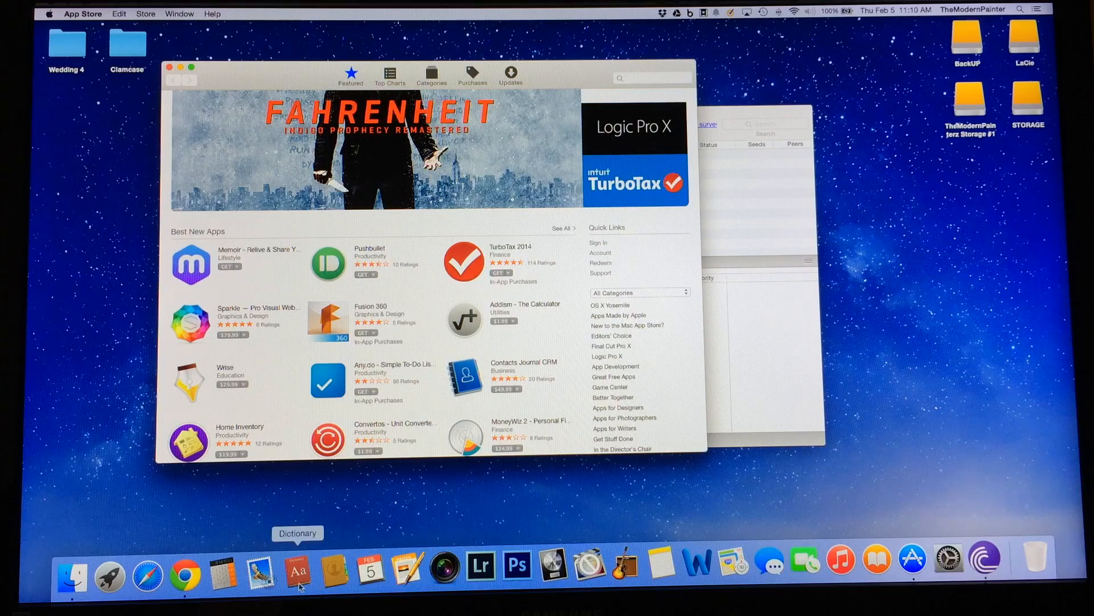
pyautogui.moveTo(444, 562)
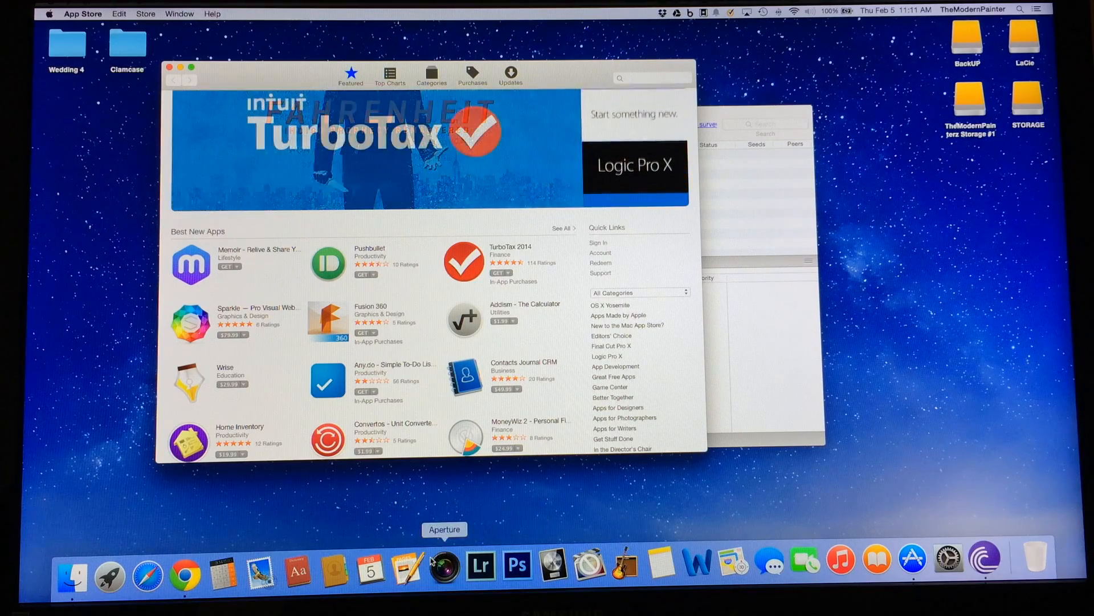
pyautogui.moveTo(370, 570)
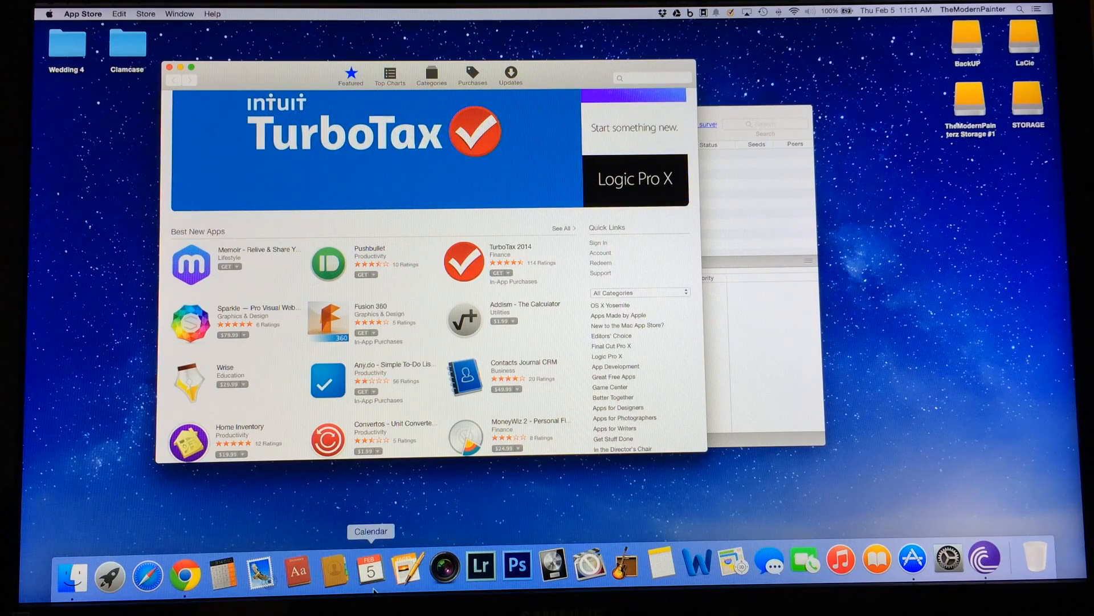
pyautogui.moveTo(222, 568)
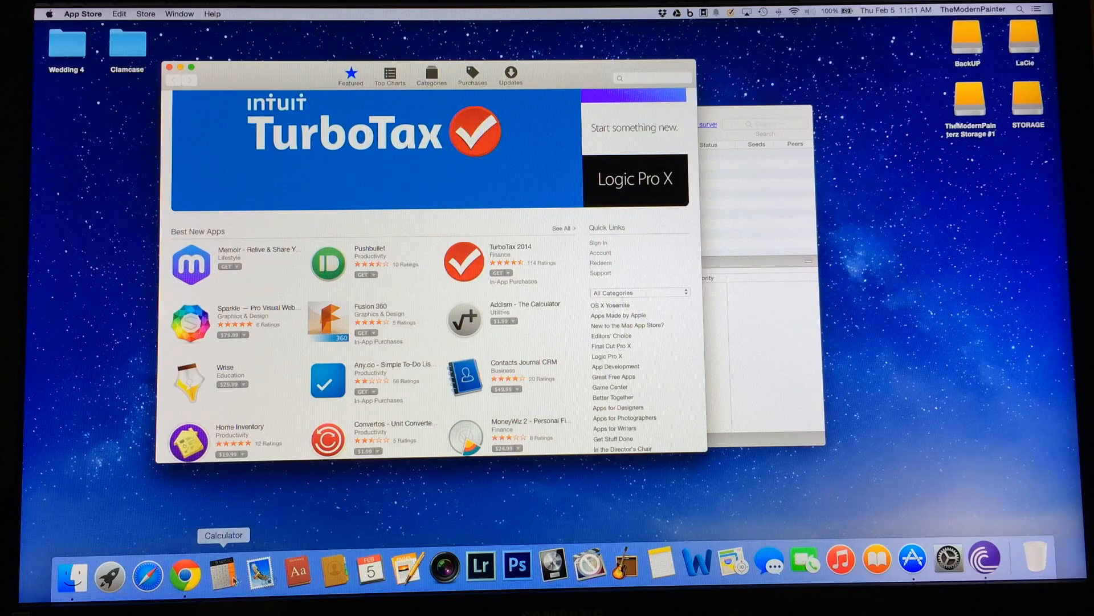
pyautogui.moveTo(301, 561)
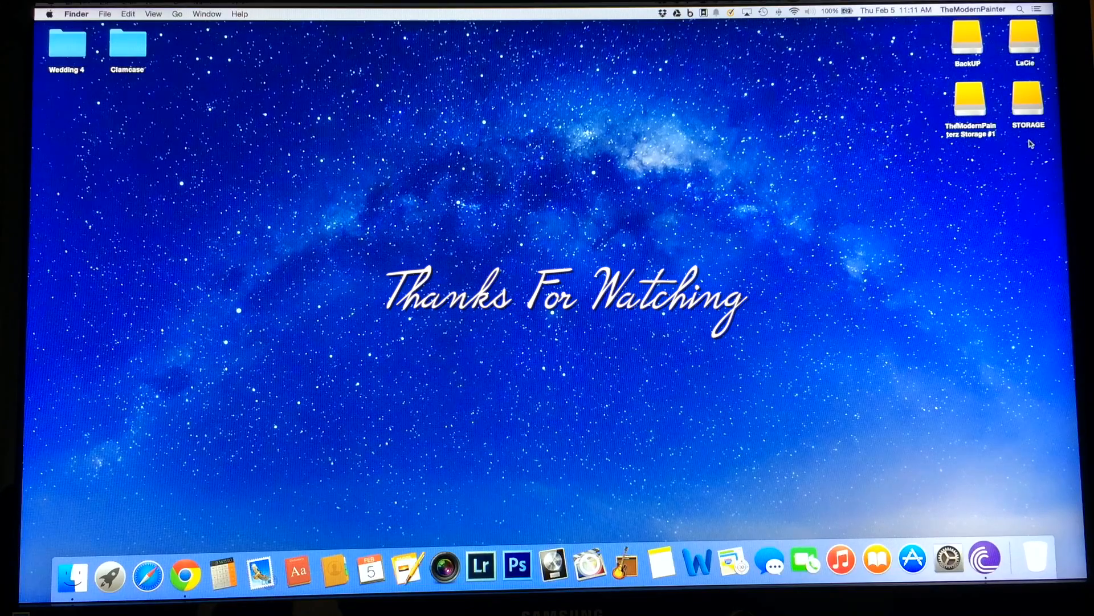
pyautogui.moveTo(500, 323)
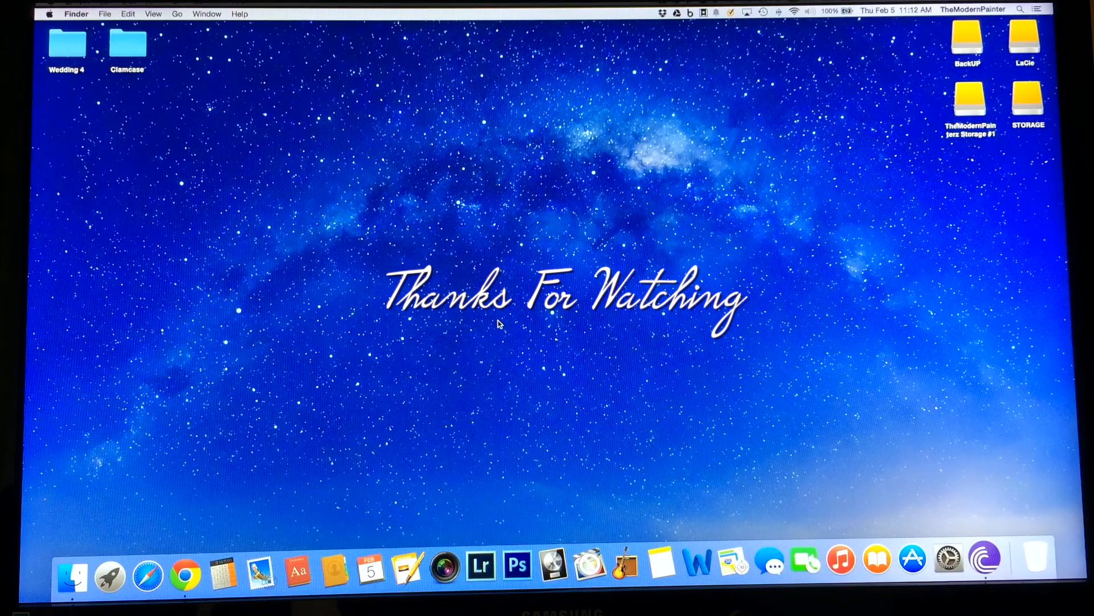